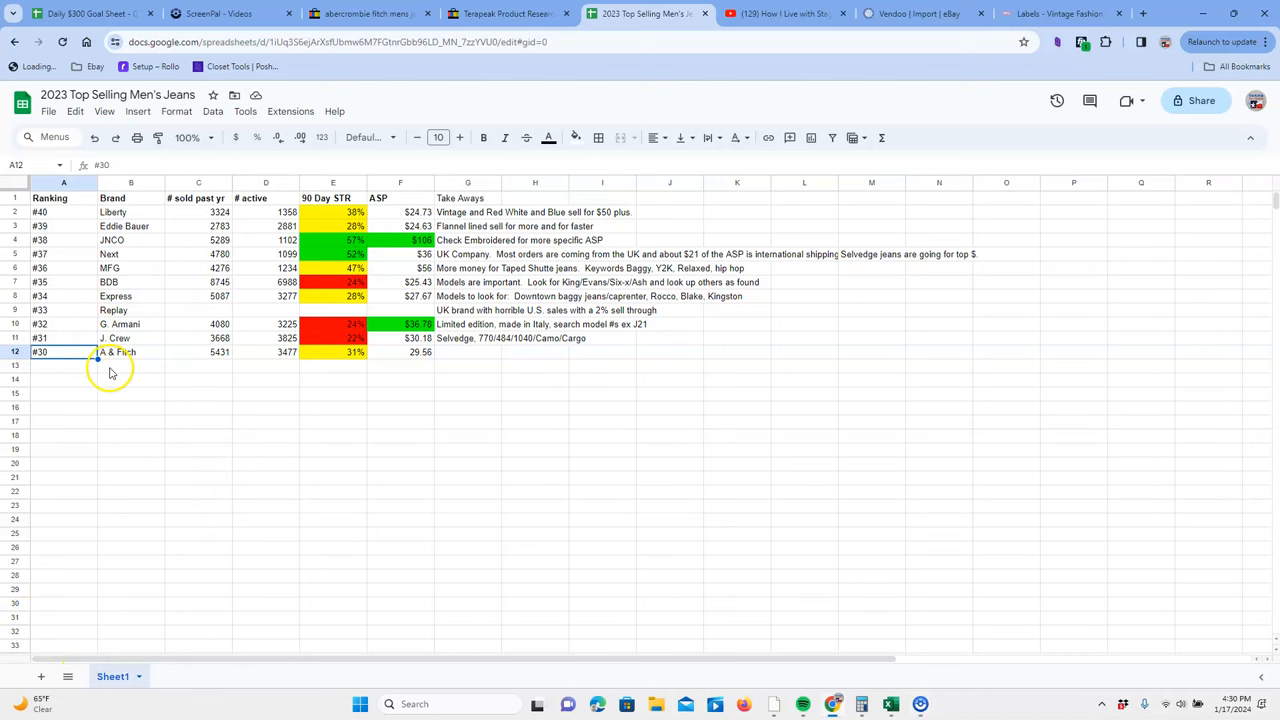
Review the A & Fitch ranking row's sell-through rate and average selling price
left_click(131, 352)
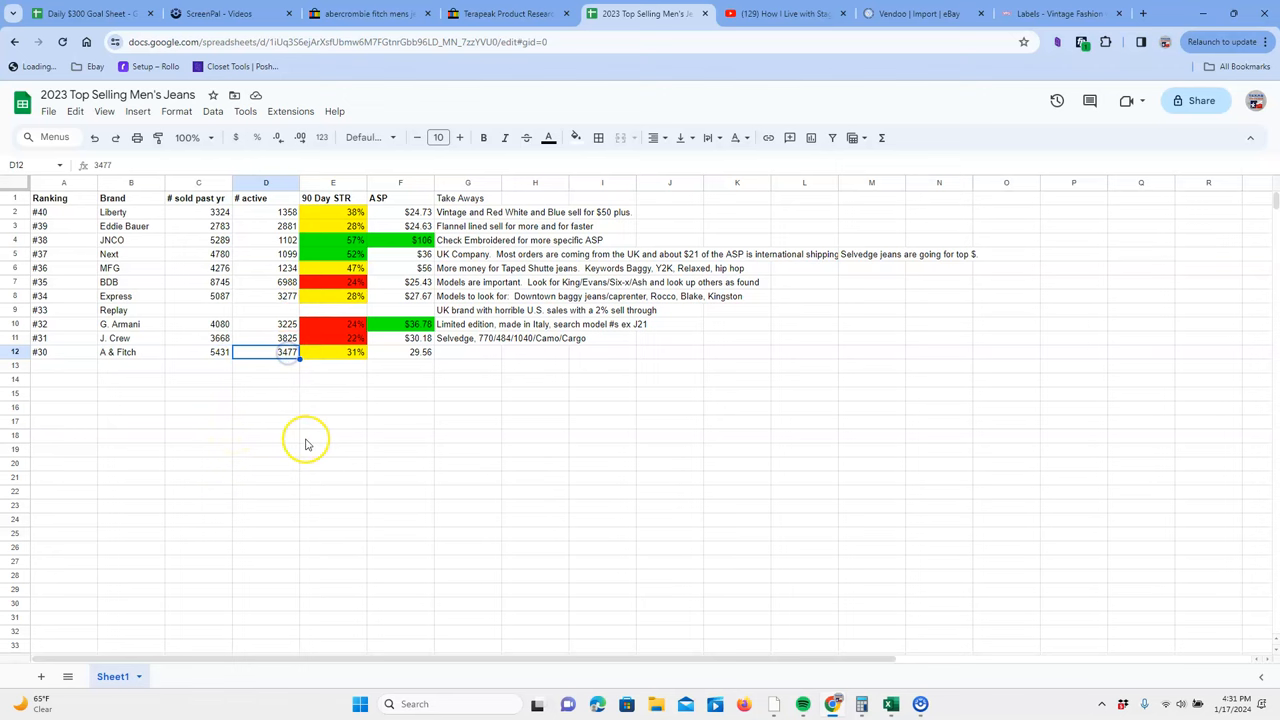
left_click(333, 352)
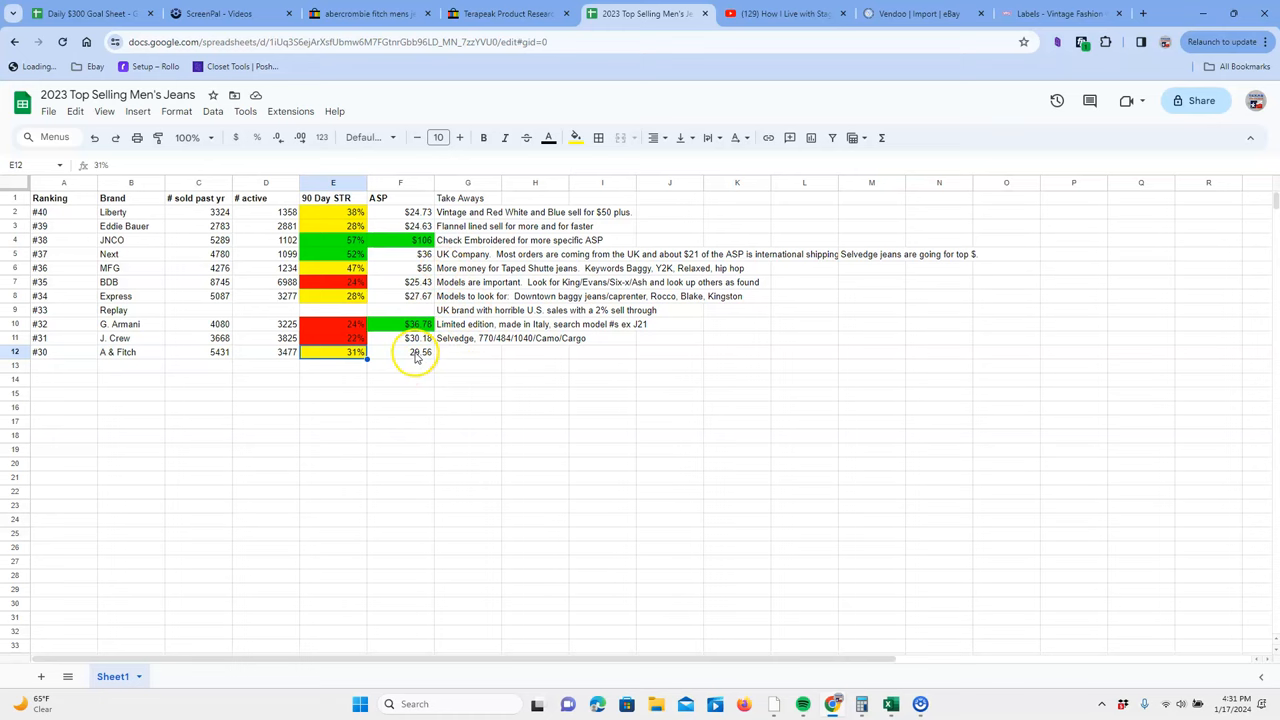
left_click(508, 13)
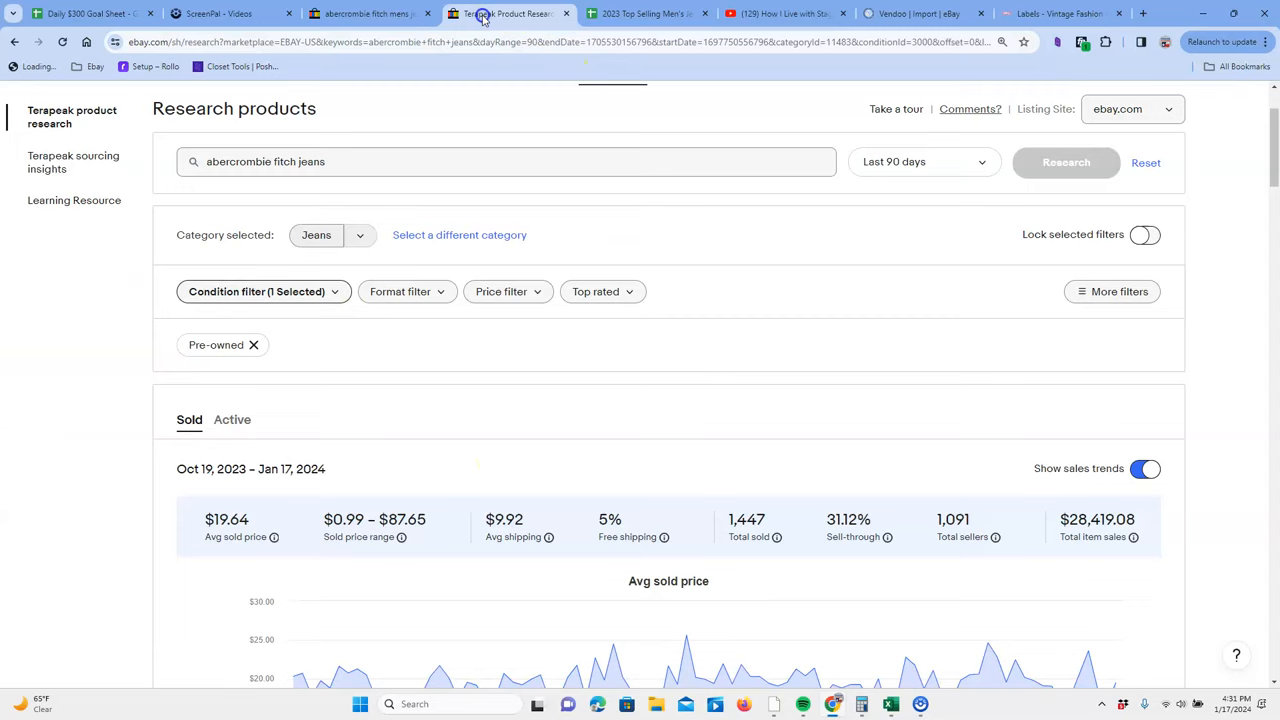
Scroll the abercrombie fitch jeans sold results and check the available date ranges
left_click(612, 201)
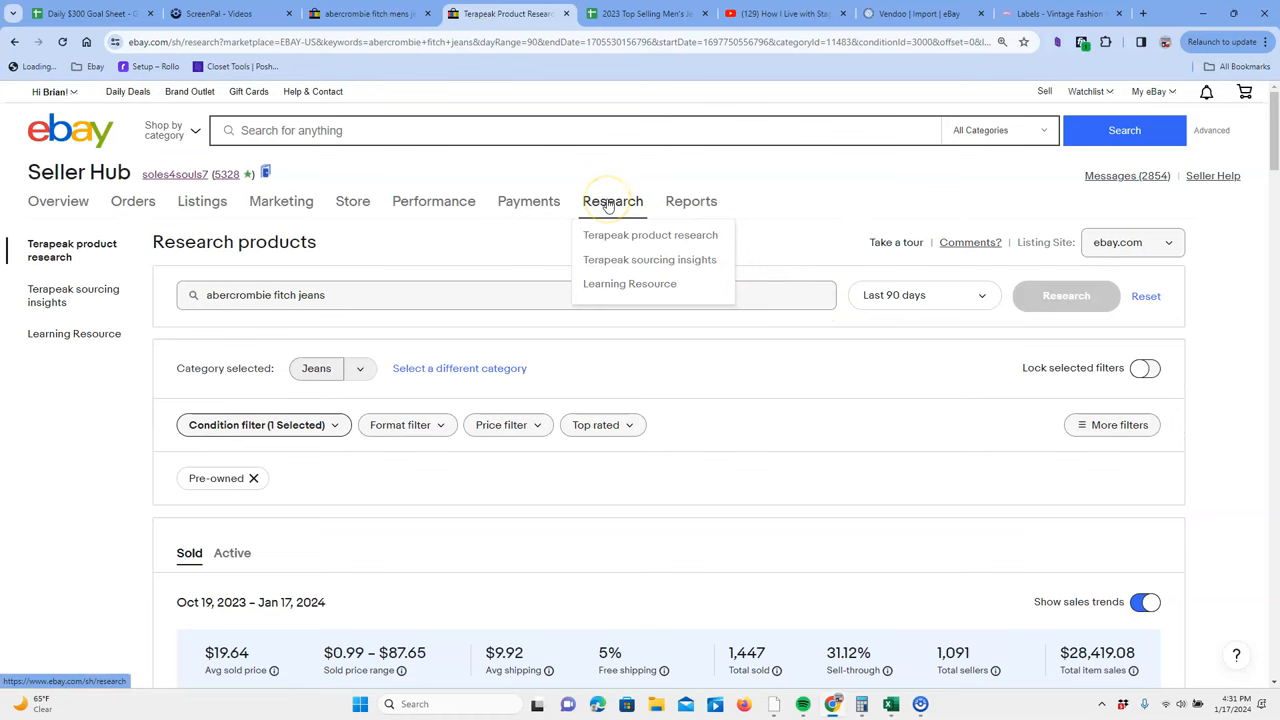
scroll("down", 3)
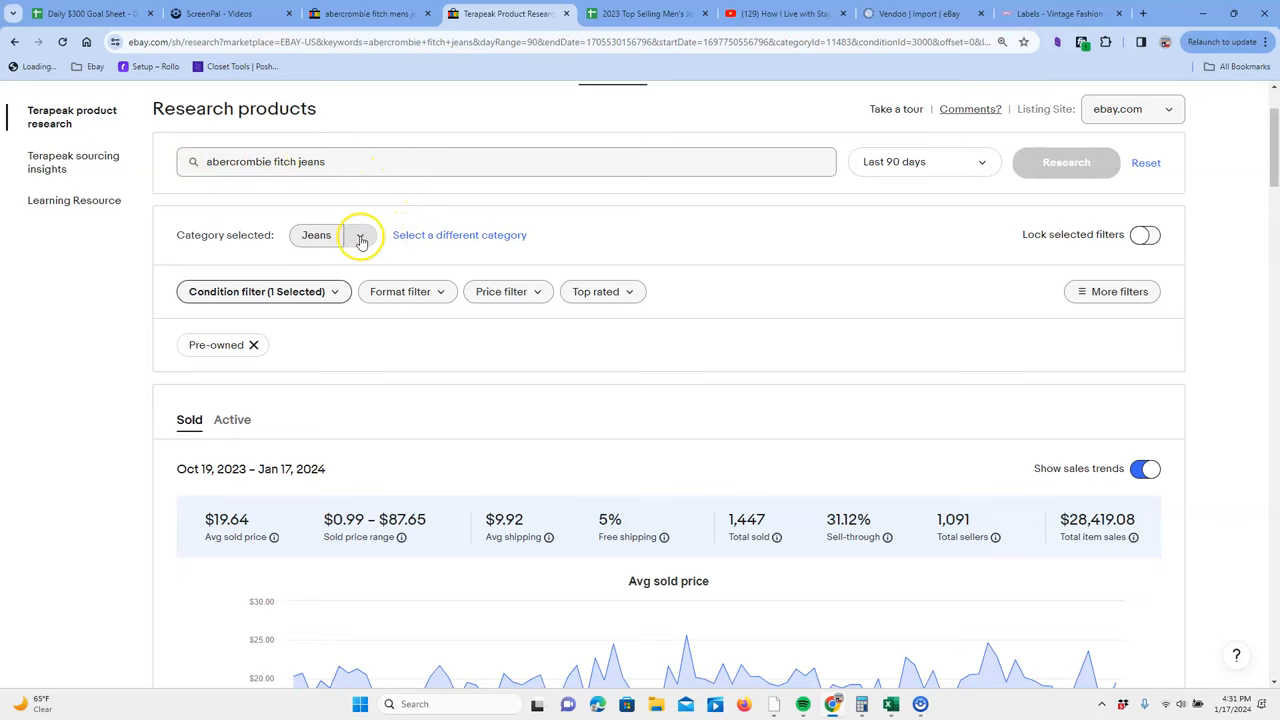
scroll("down", 3)
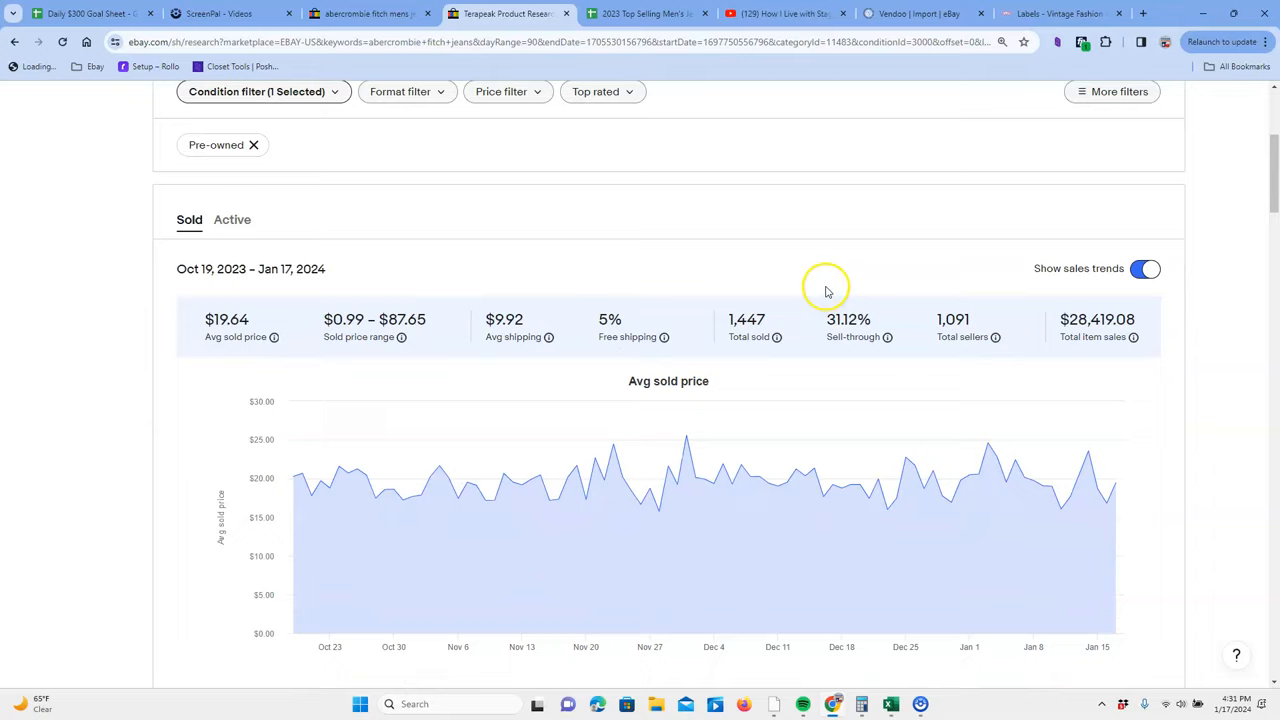
scroll("down", 3)
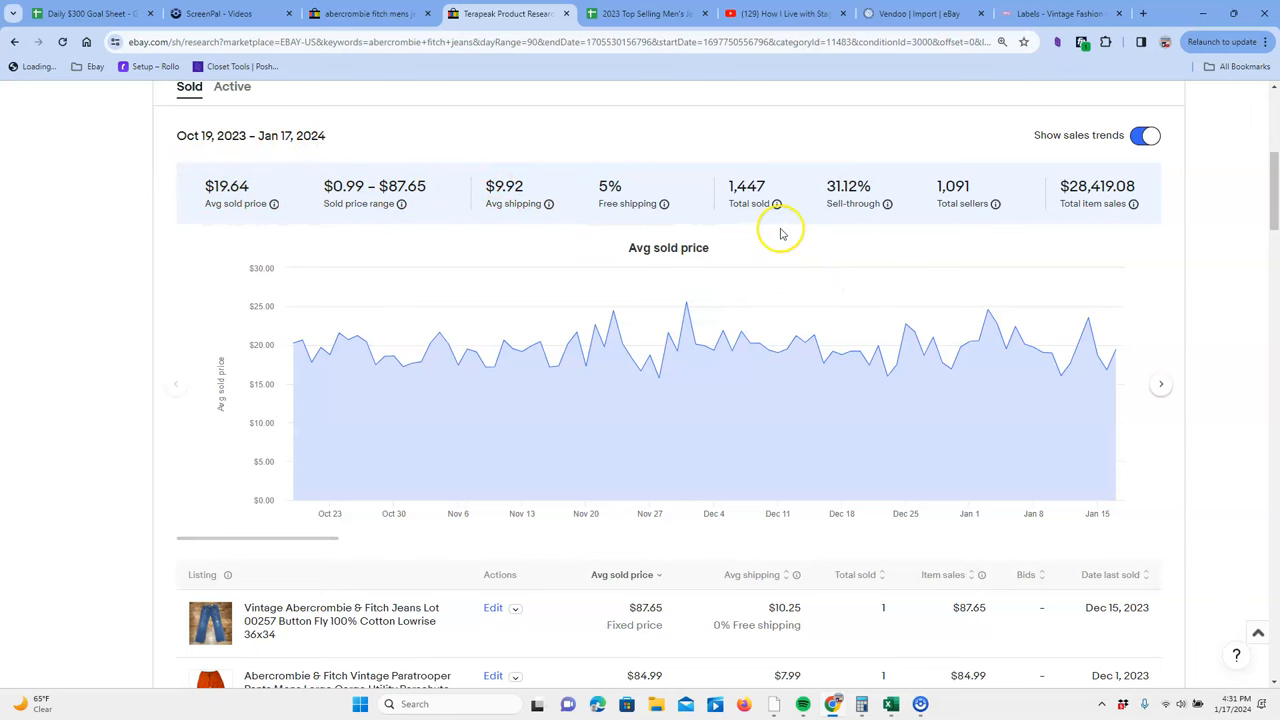
left_click(922, 228)
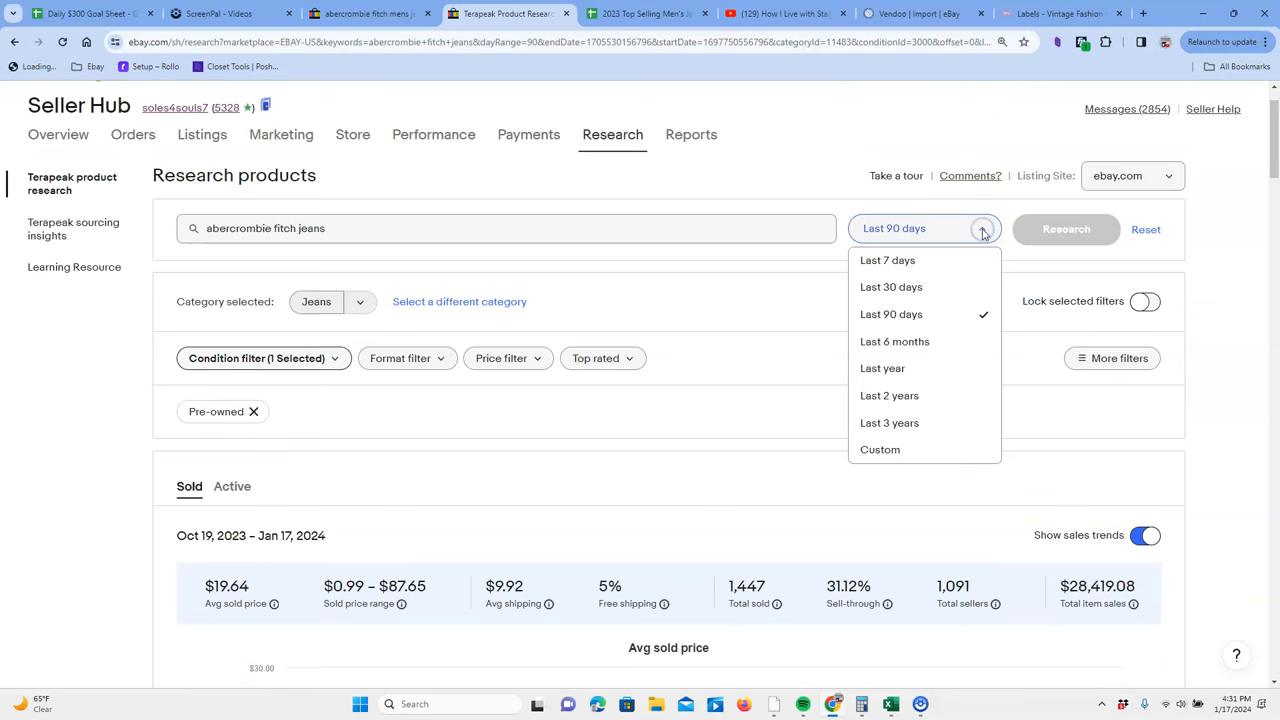
scroll("down", 3)
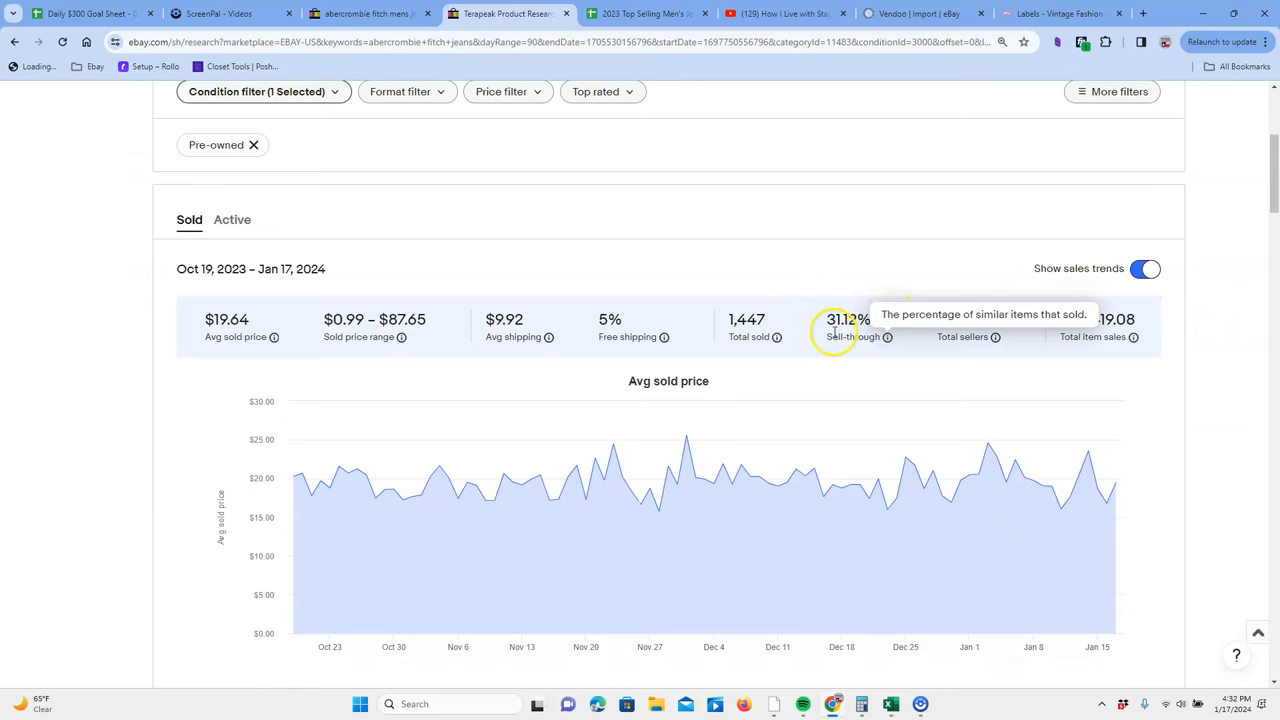
mouse_move(312, 497)
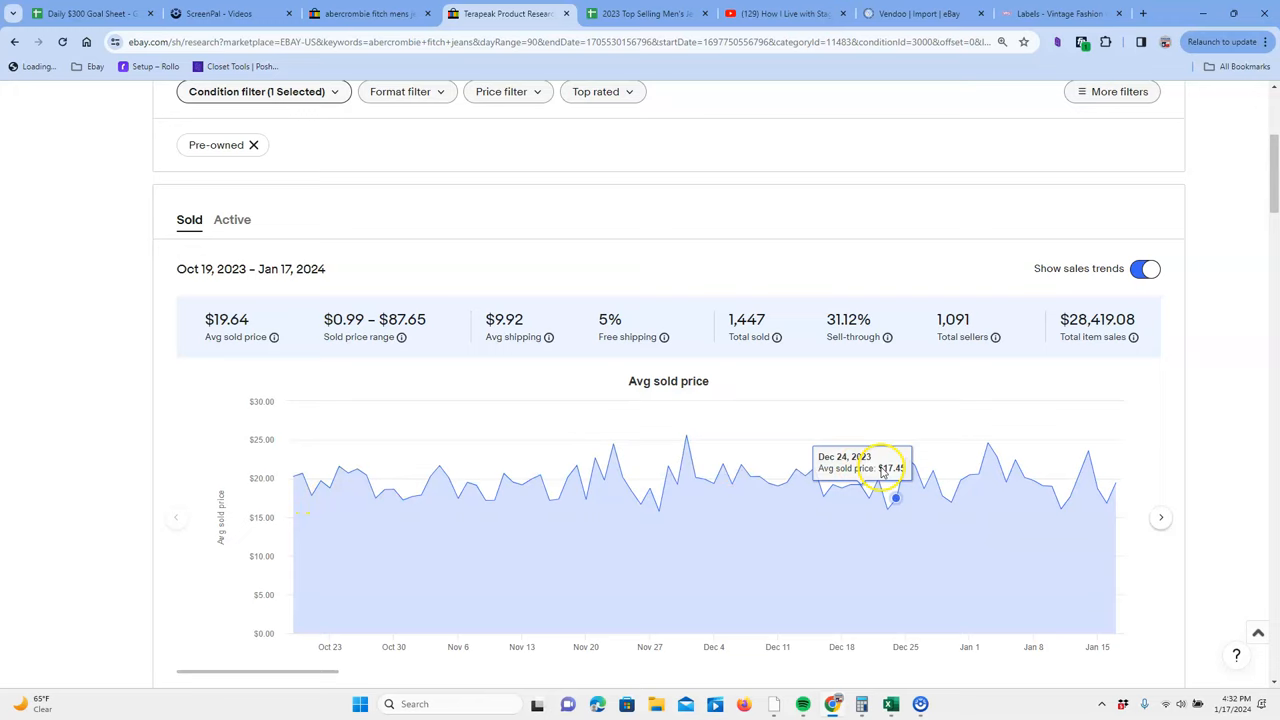
scroll("down", 3)
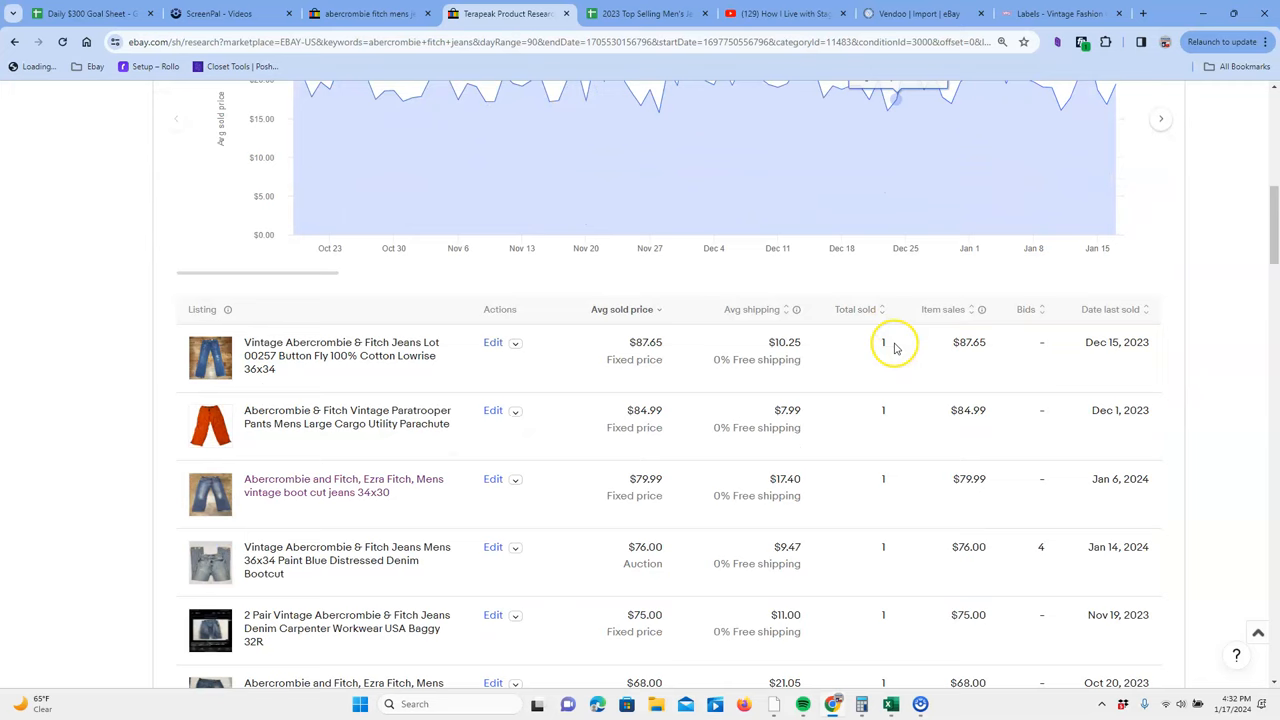
scroll("down", 3)
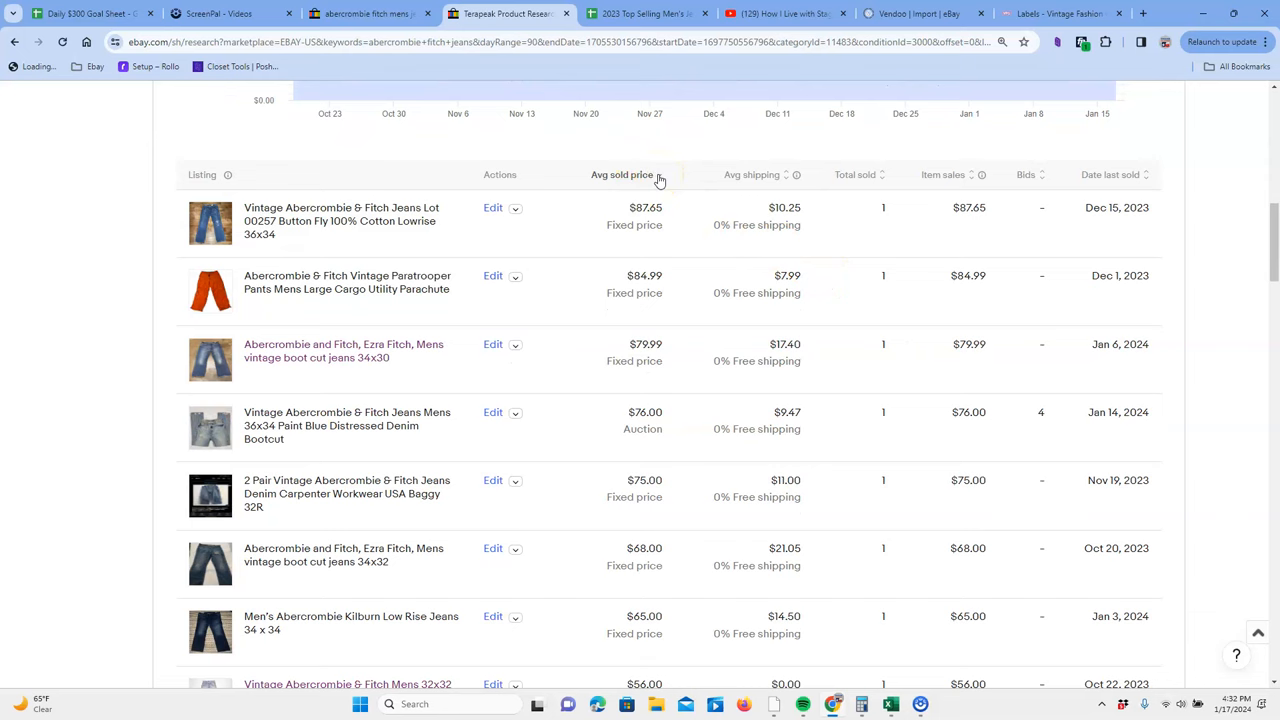
scroll("down", 3)
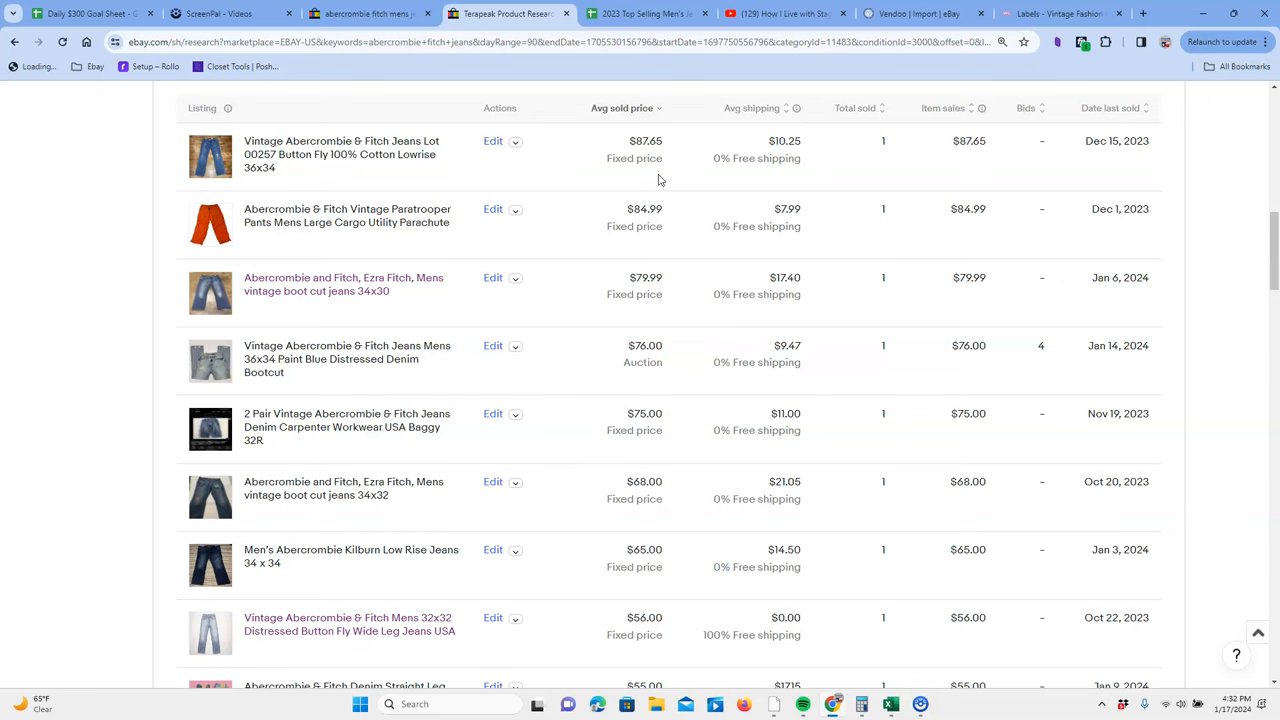
mouse_move(356, 155)
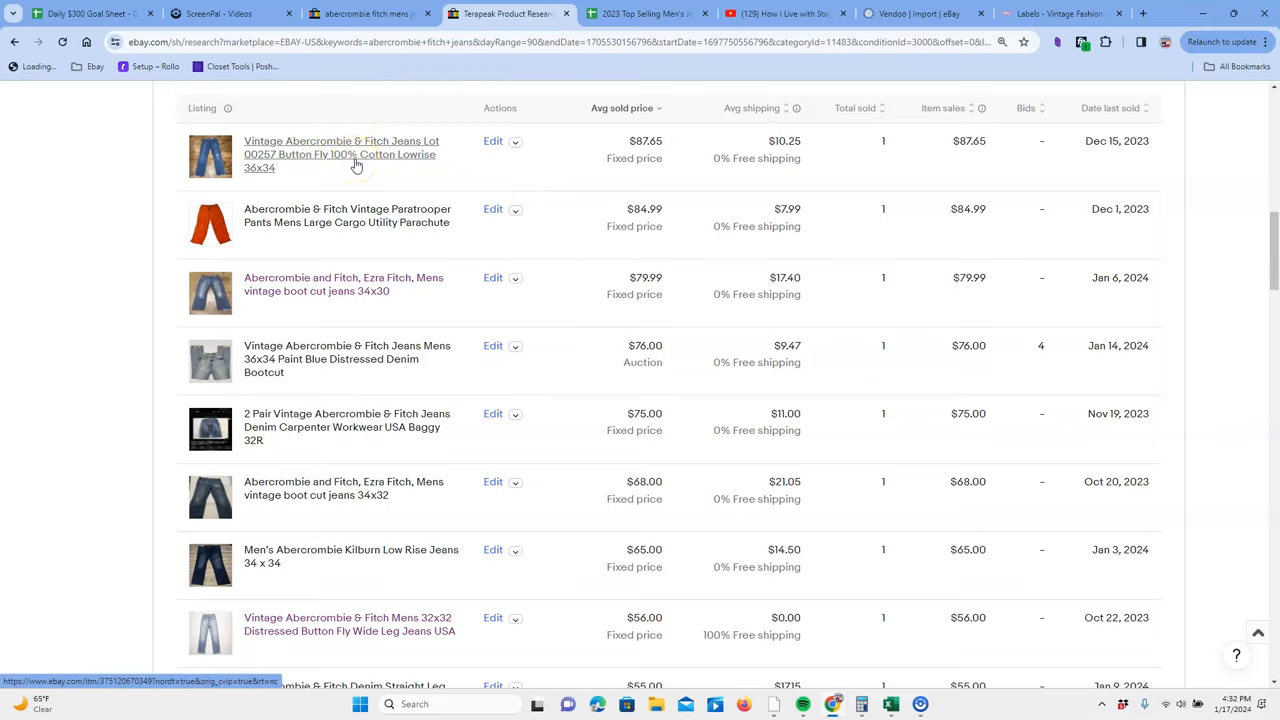
scroll("down", 3)
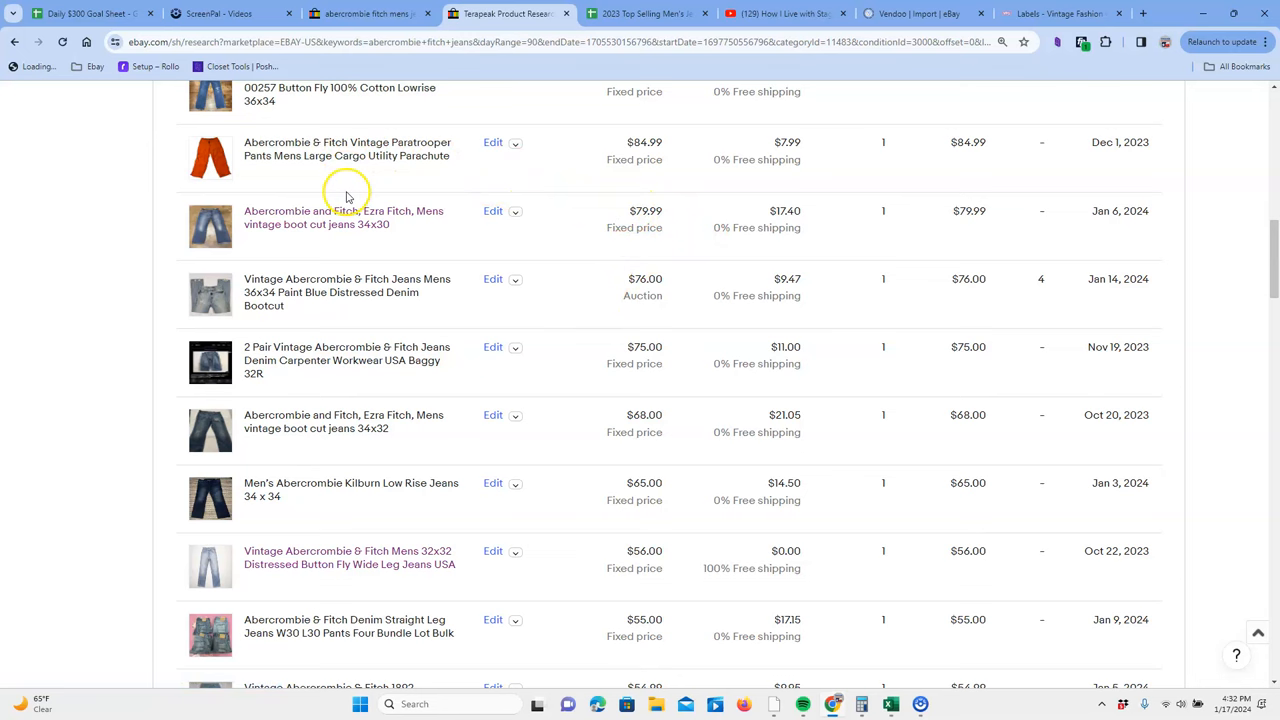
left_click(347, 148)
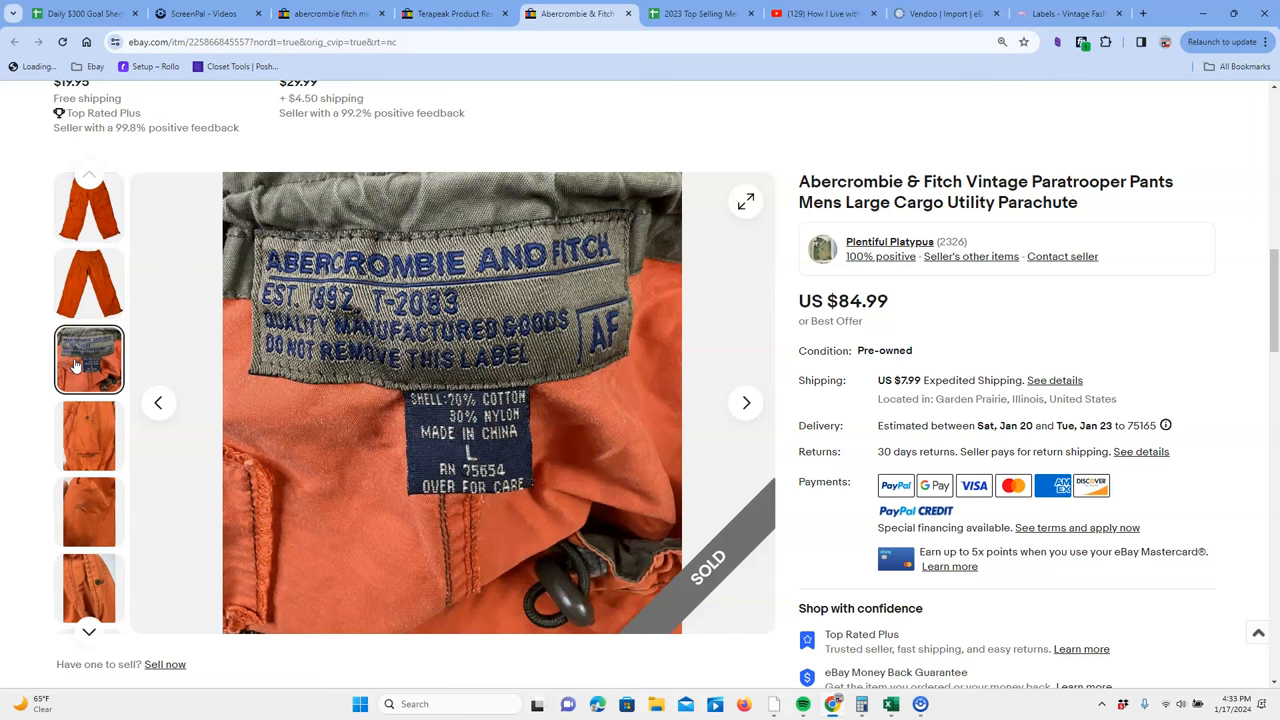
mouse_move(498, 433)
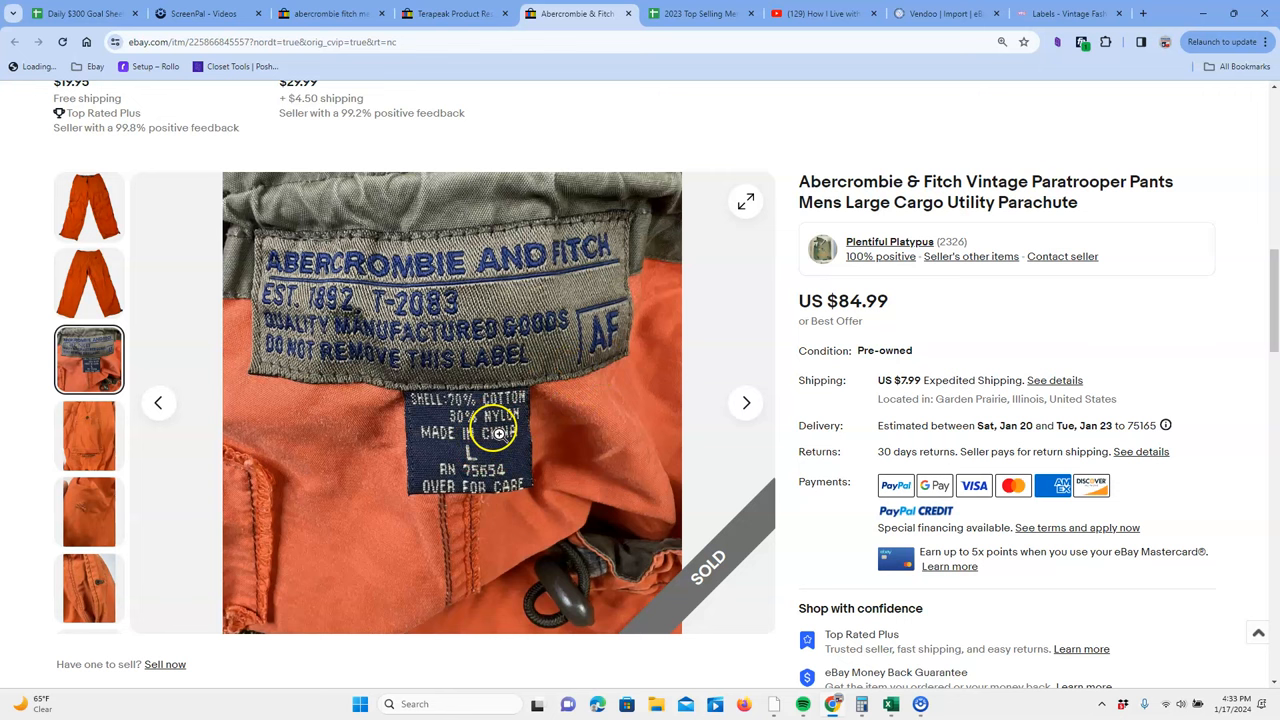
left_click(89, 207)
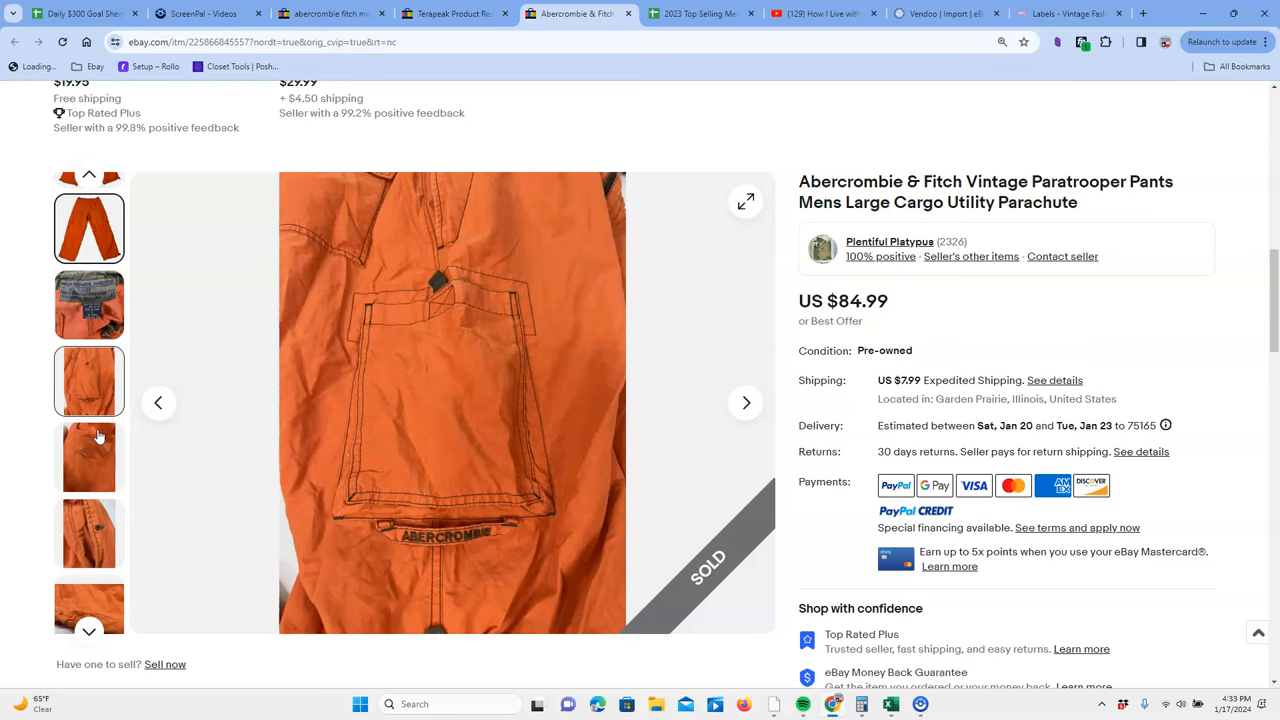
left_click(88, 456)
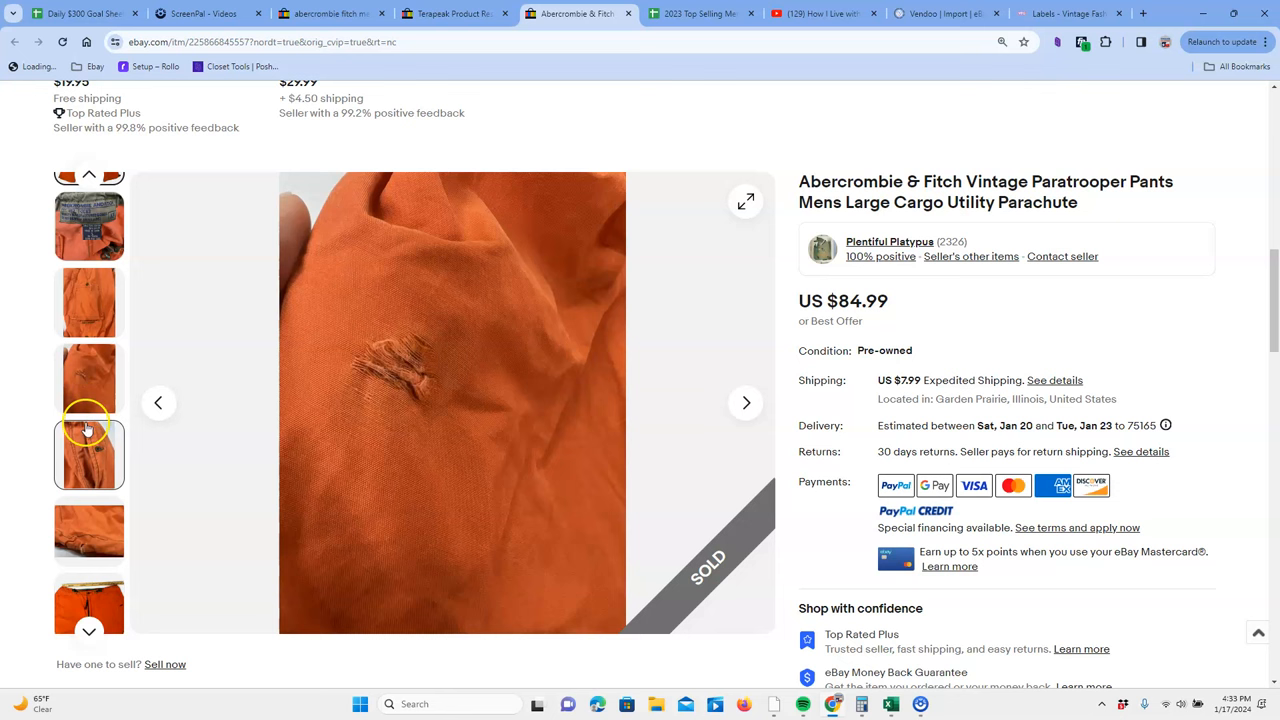
left_click(89, 207)
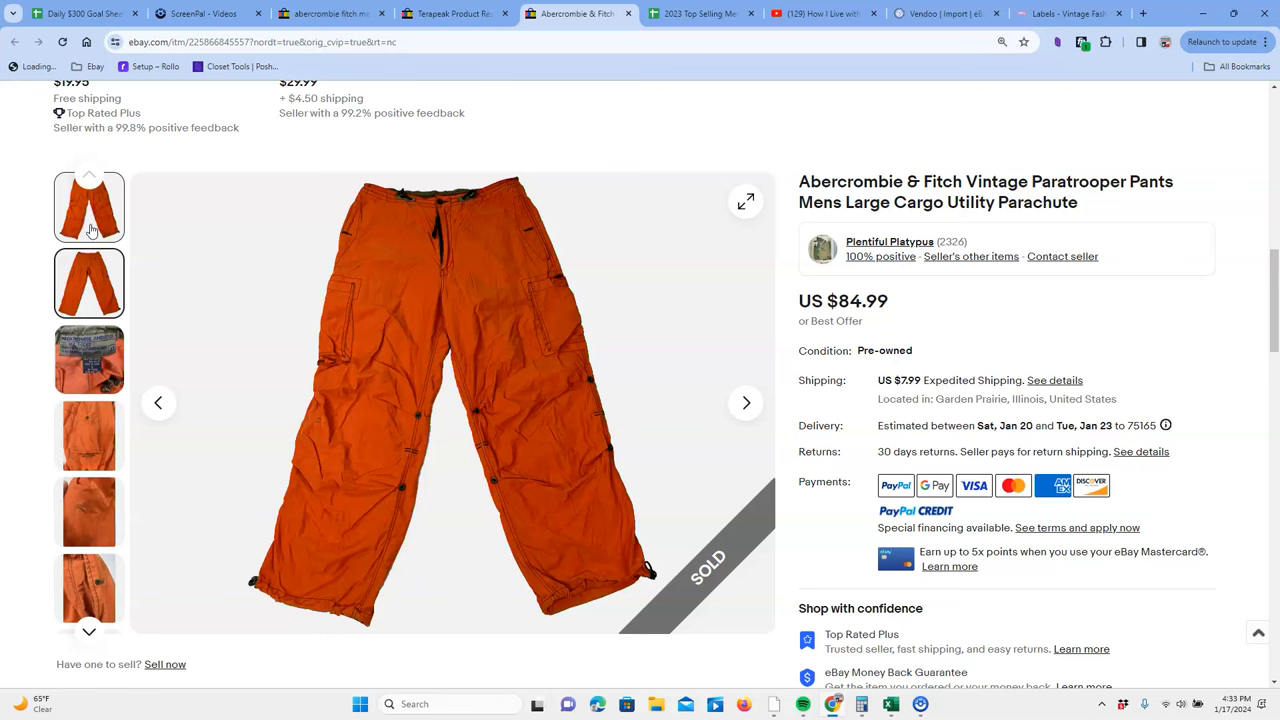
left_click(500, 13)
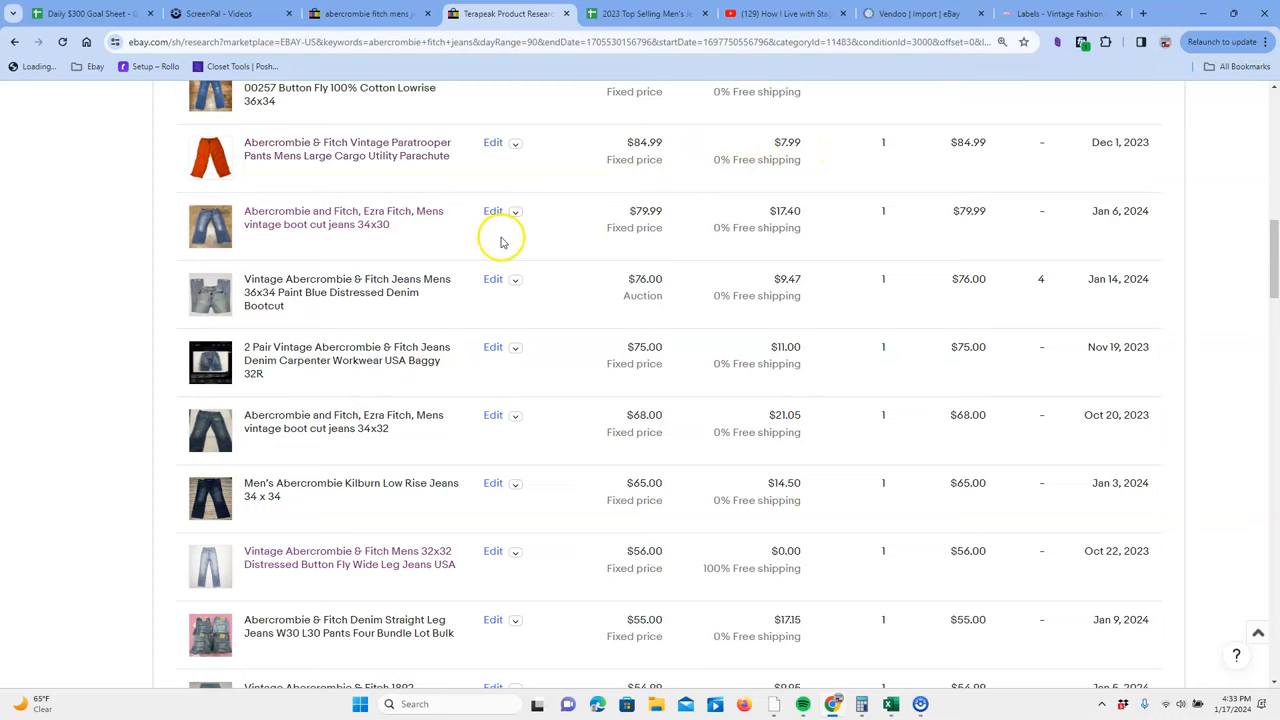
scroll("down", 3)
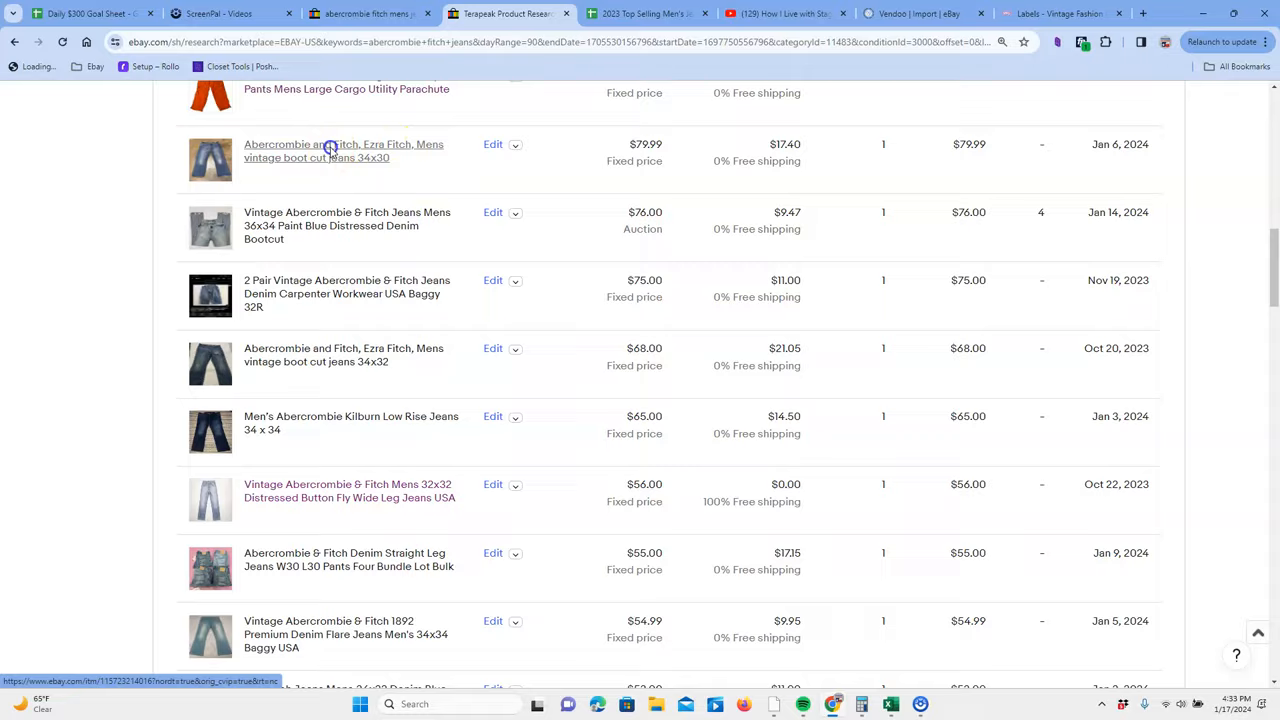
left_click(343, 151)
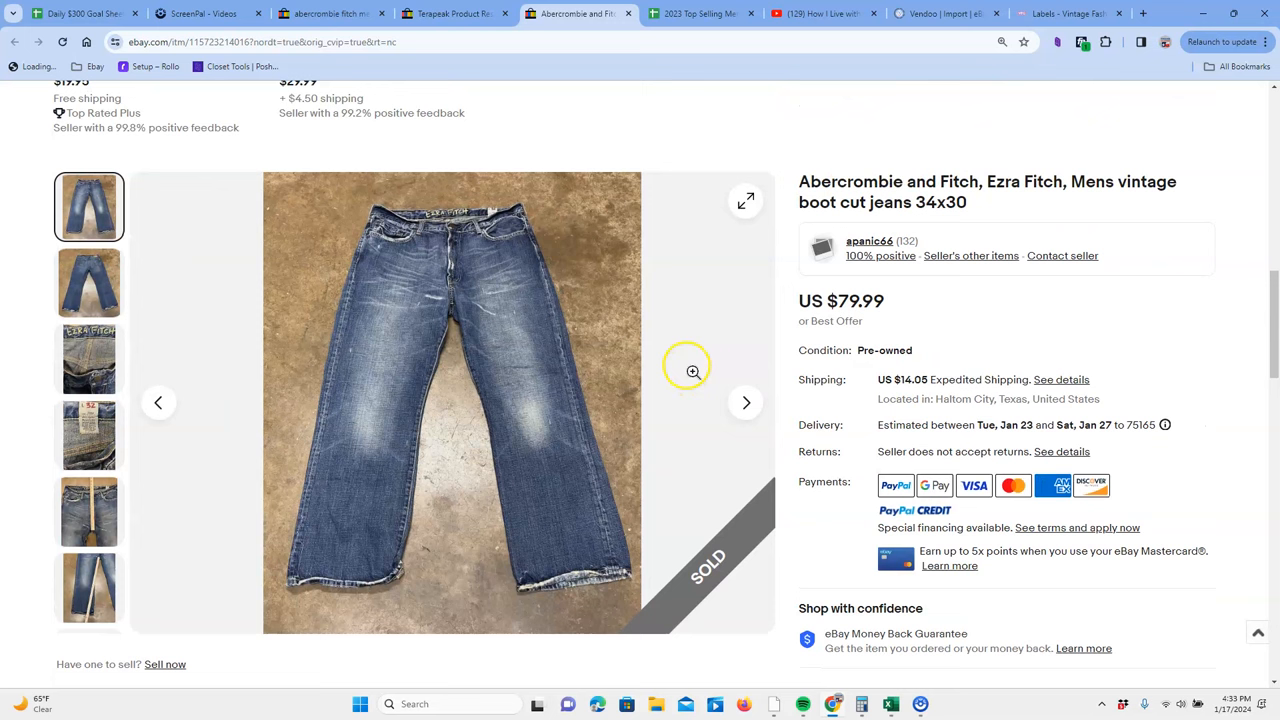
left_click(89, 359)
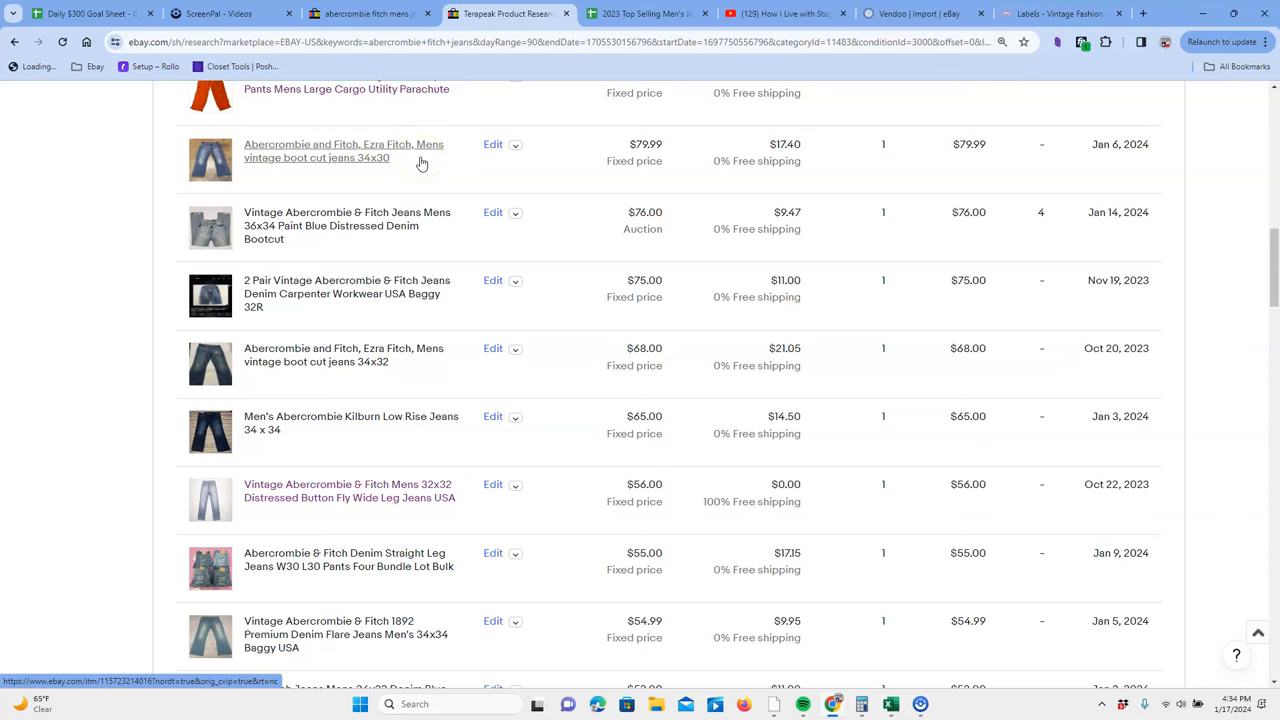
left_click(343, 150)
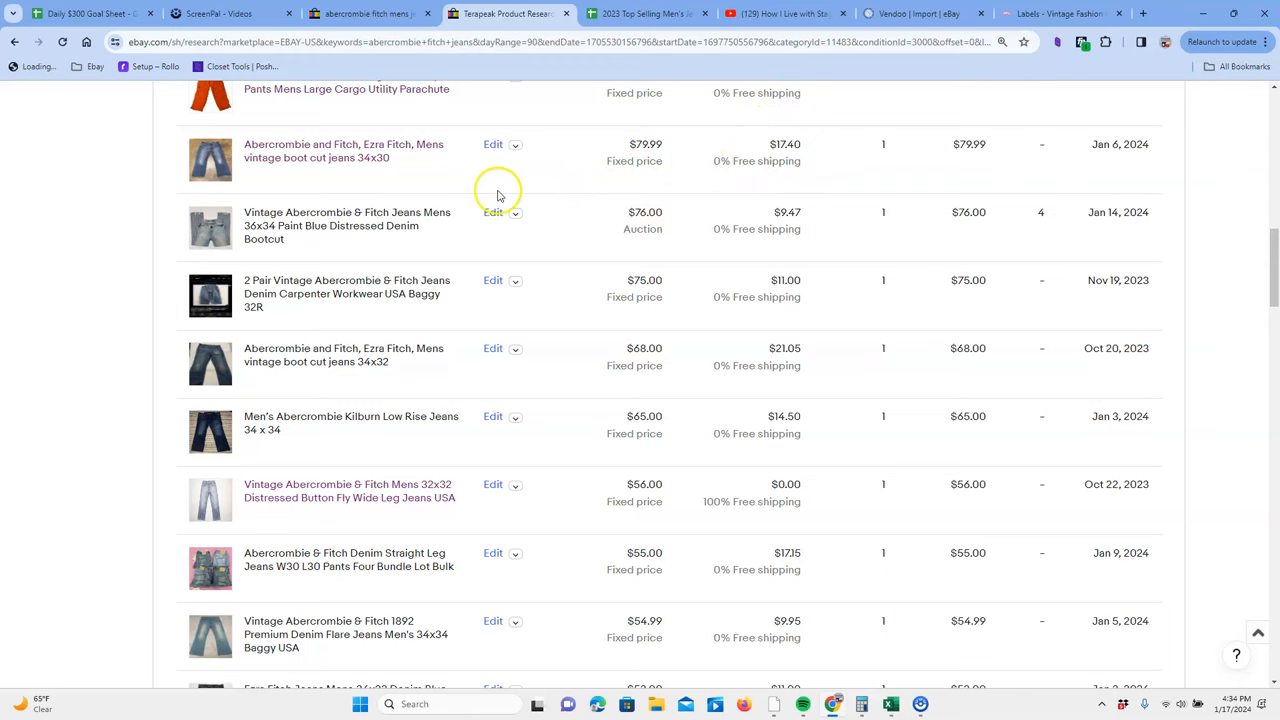
scroll("down", 3)
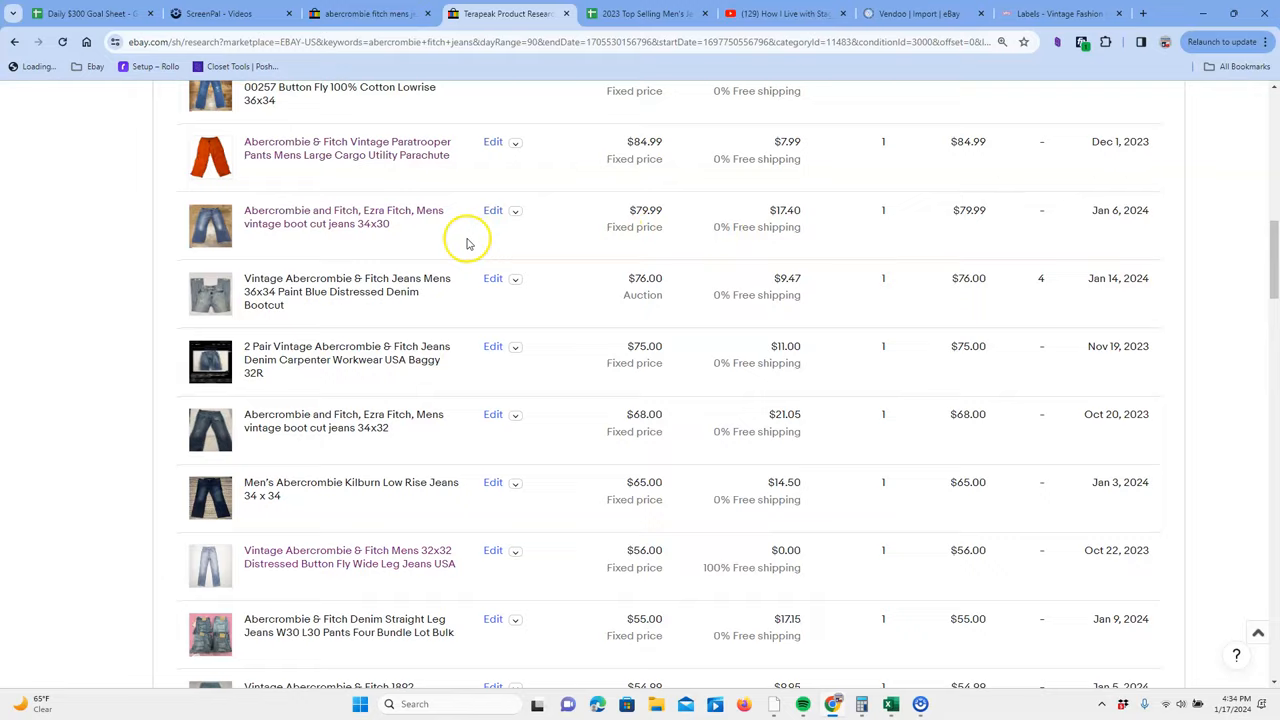
scroll("down", 3)
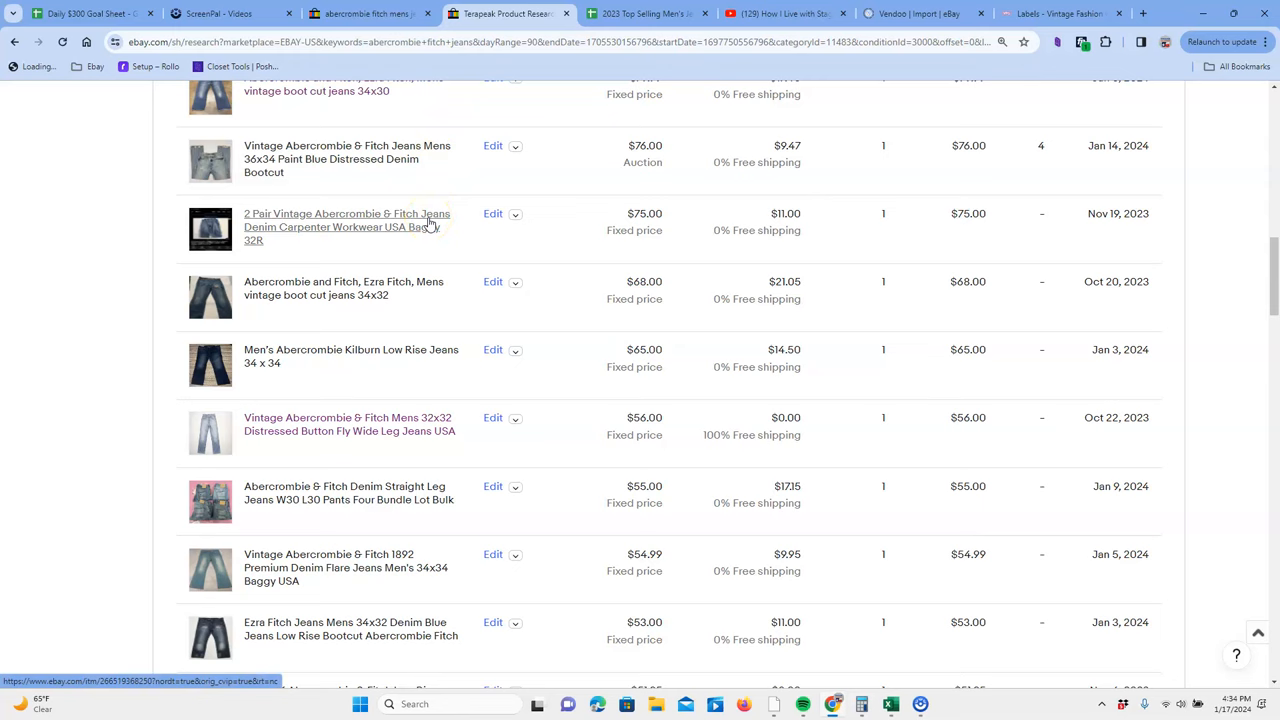
left_click(347, 227)
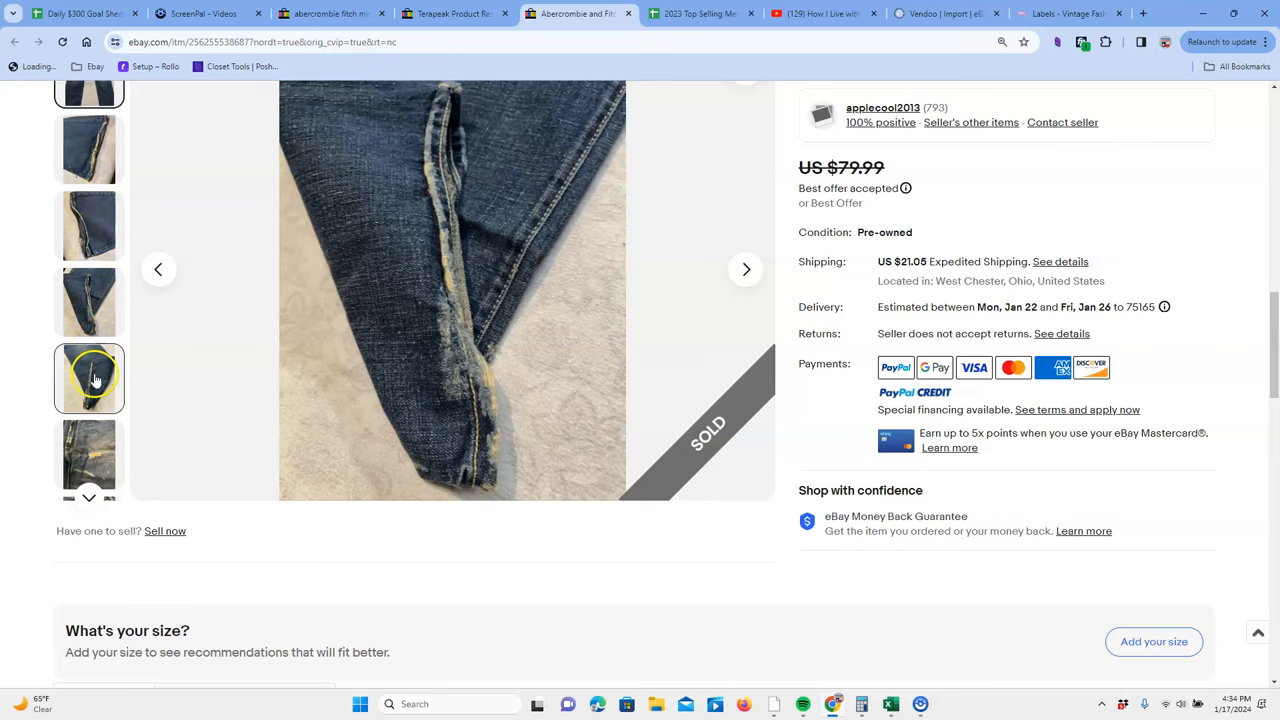
left_click(89, 298)
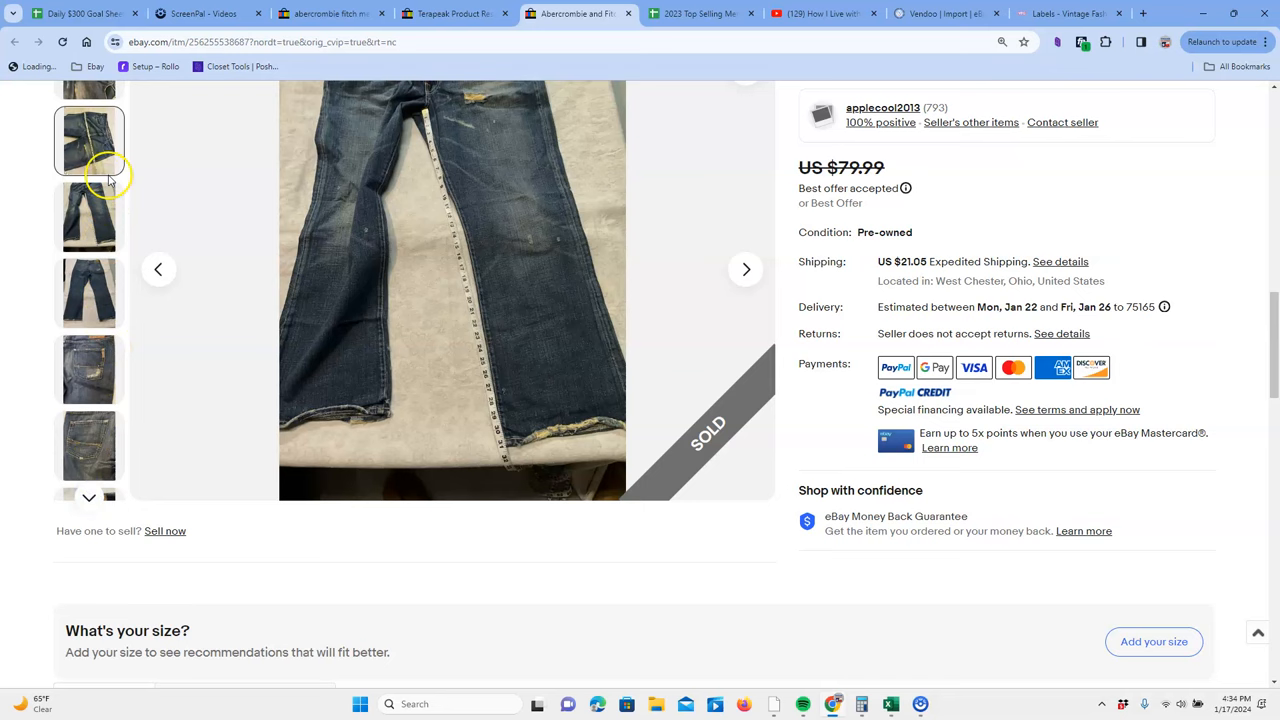
left_click(88, 464)
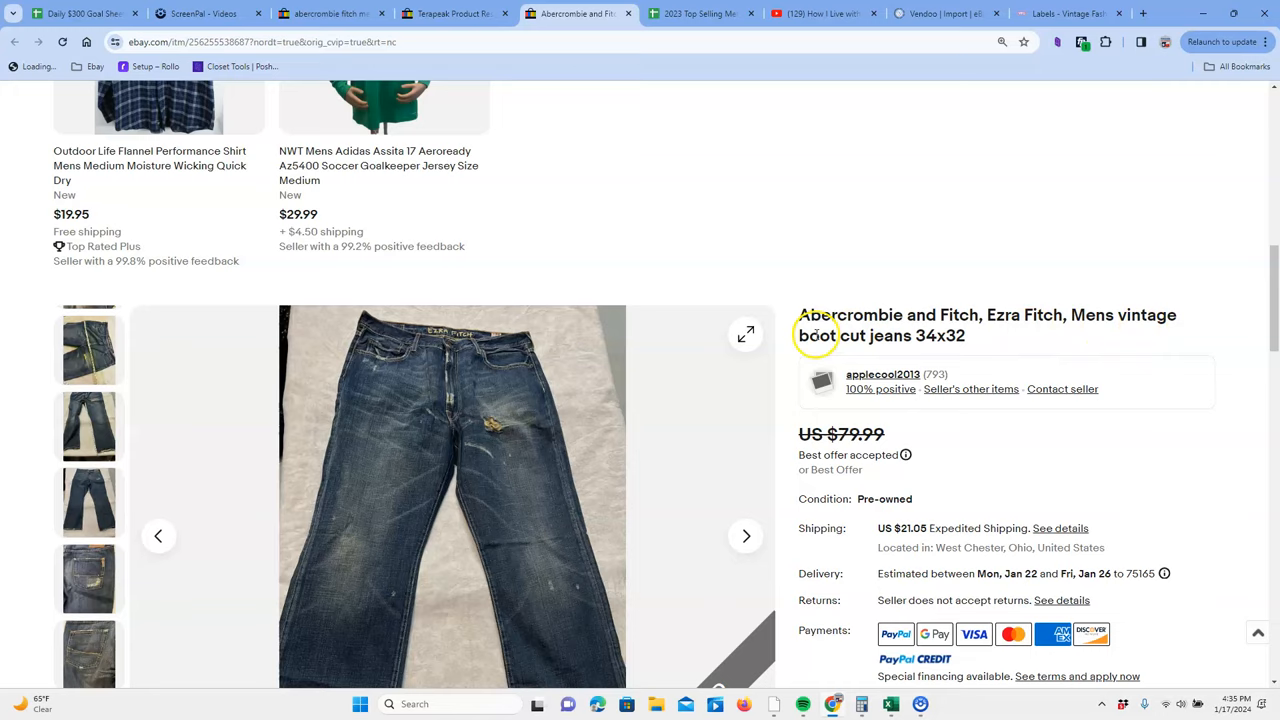
scroll("down", 3)
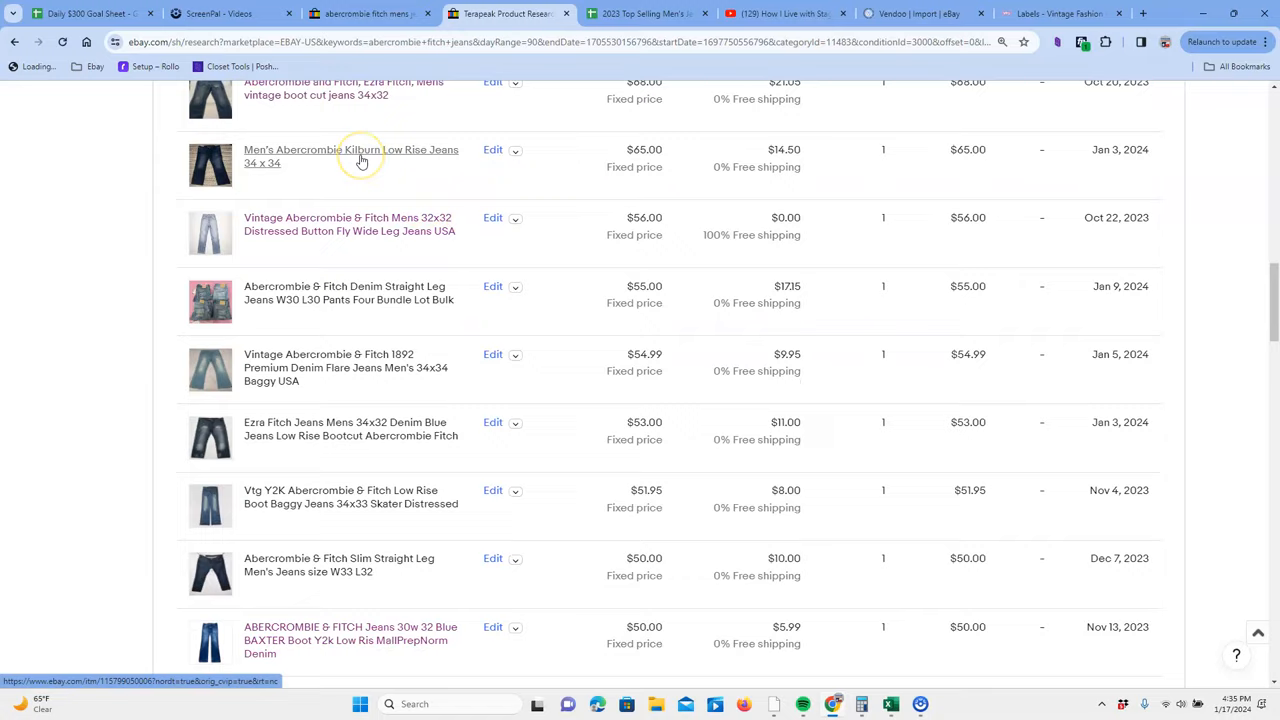
Open the $75 Men's Abercrombie Kilburn Low Rise Jeans 34 x 34 sold listing
left_click(350, 156)
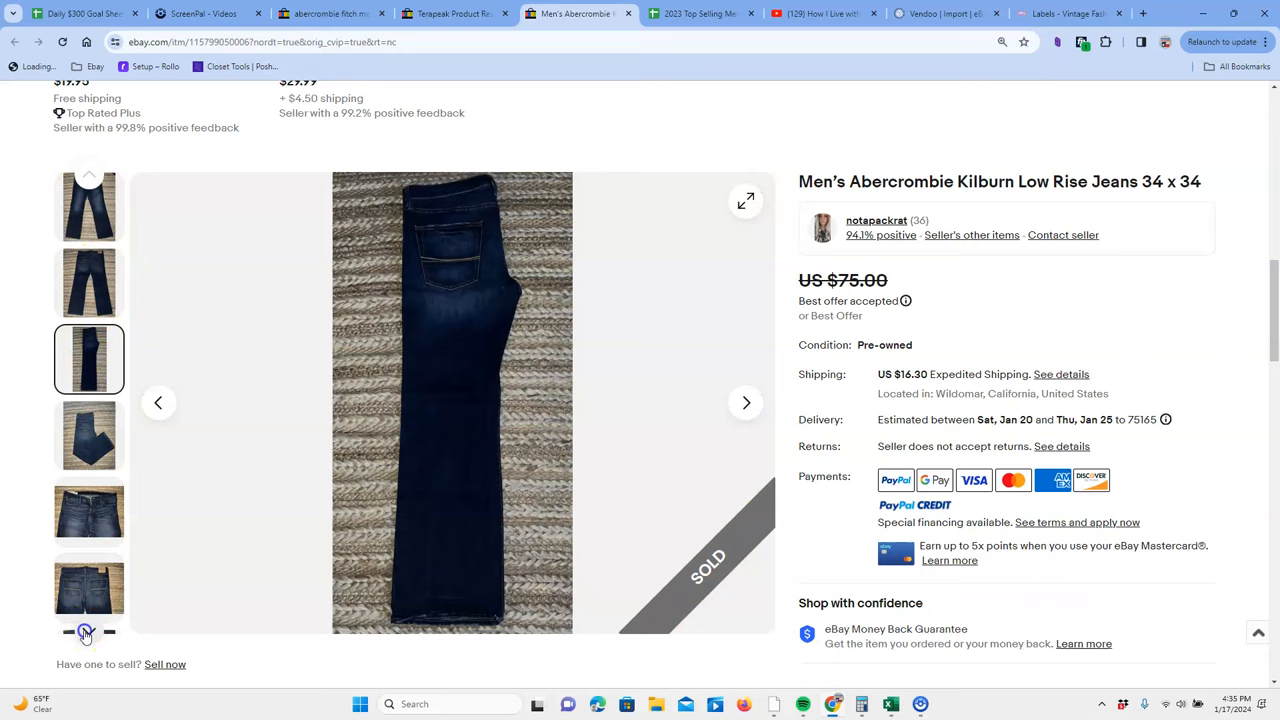
Reveal more photos of the Kilburn Low Rise 34x34 jeans listing
left_click(89, 370)
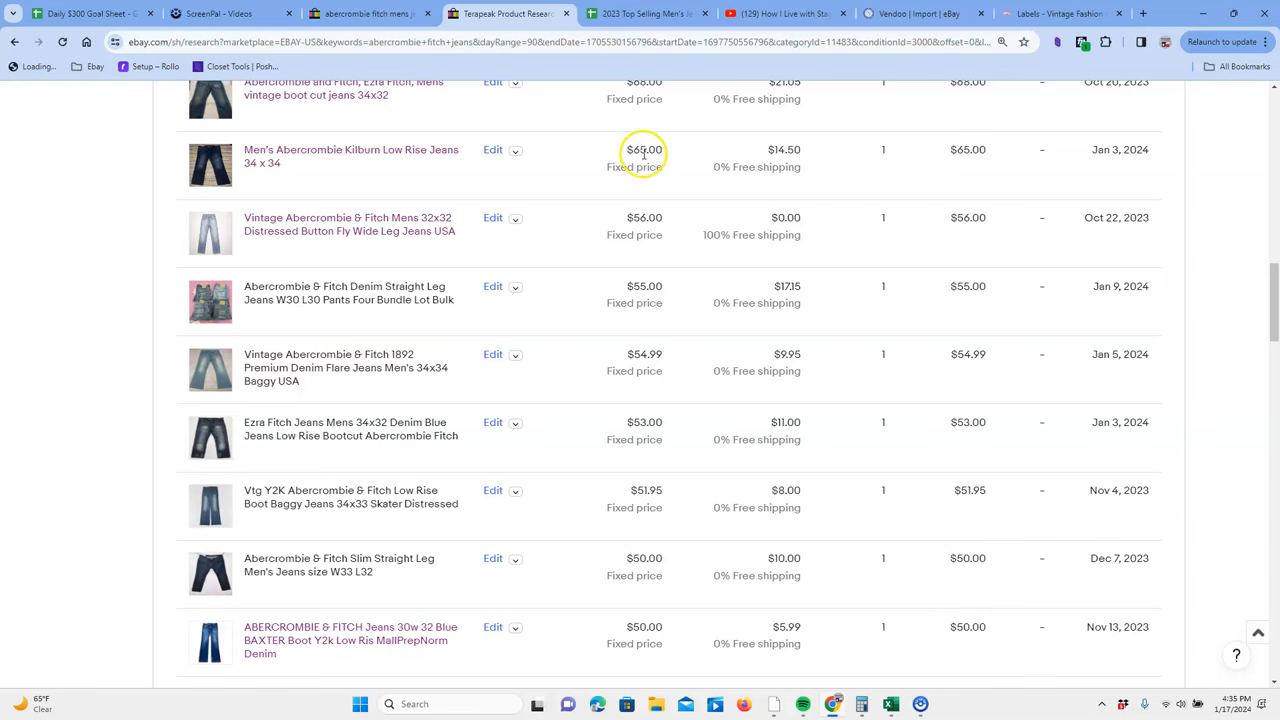
mouse_move(847, 368)
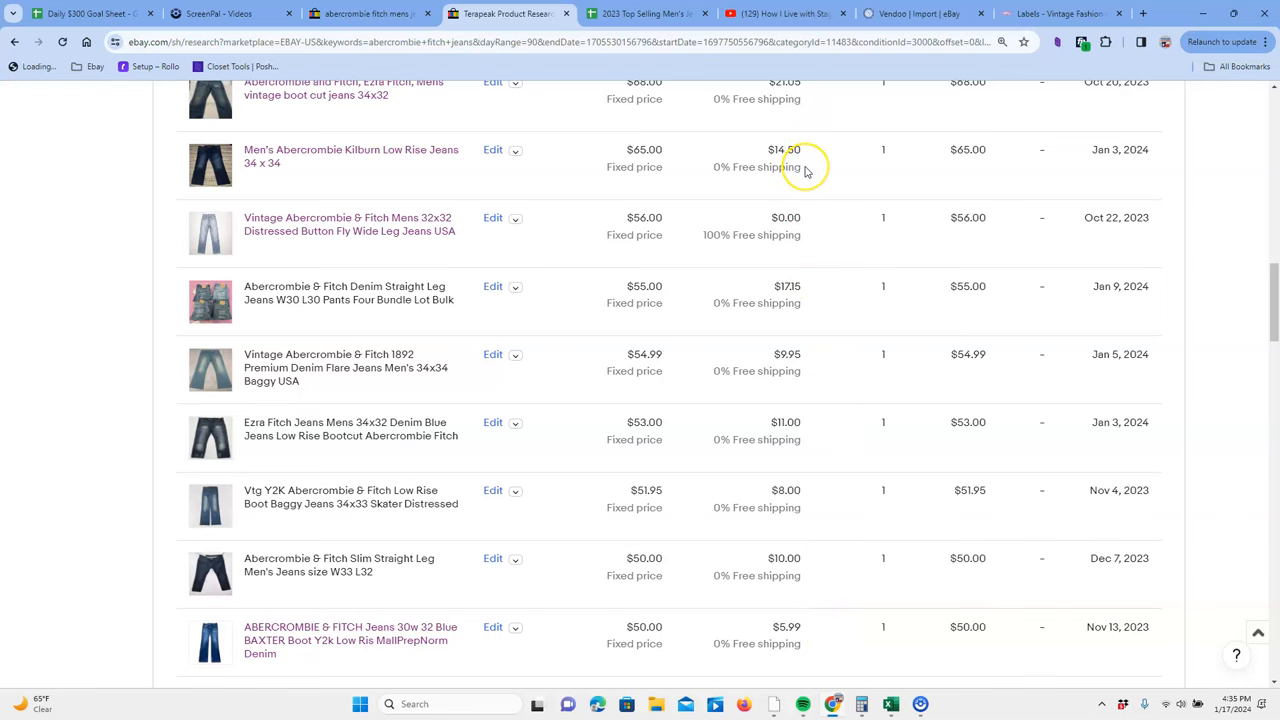
mouse_move(808, 238)
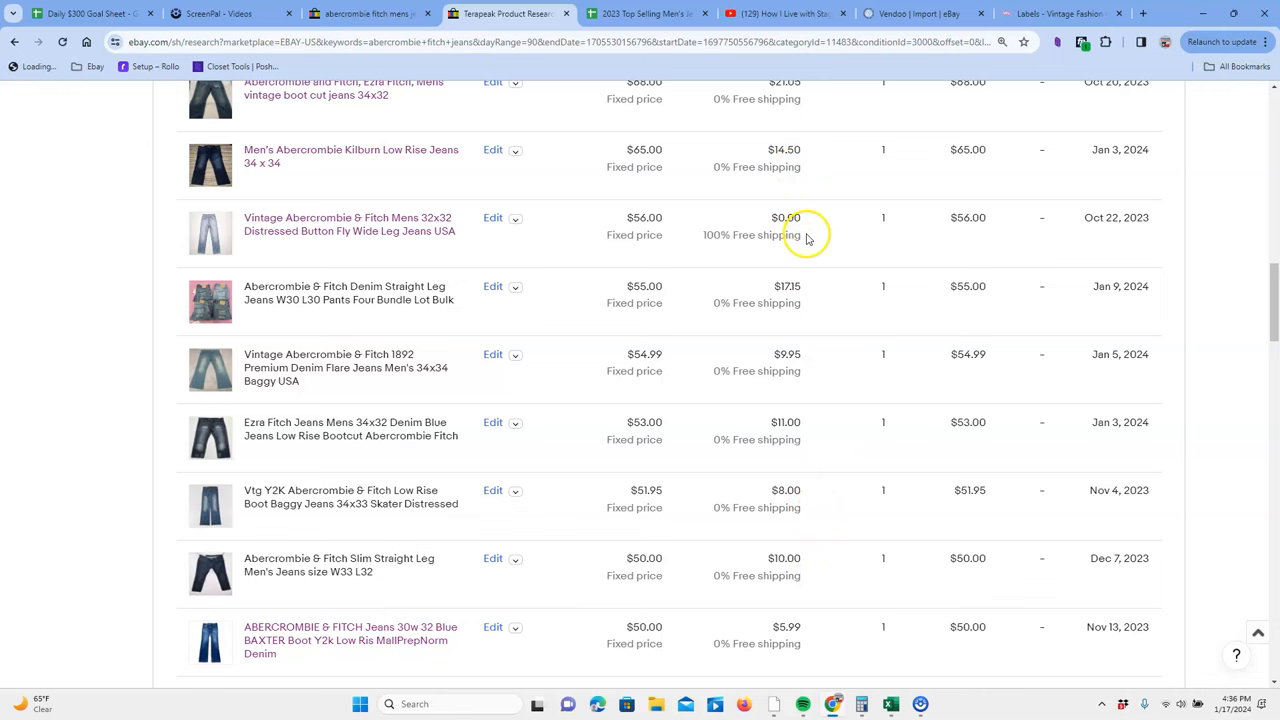
scroll("down", 3)
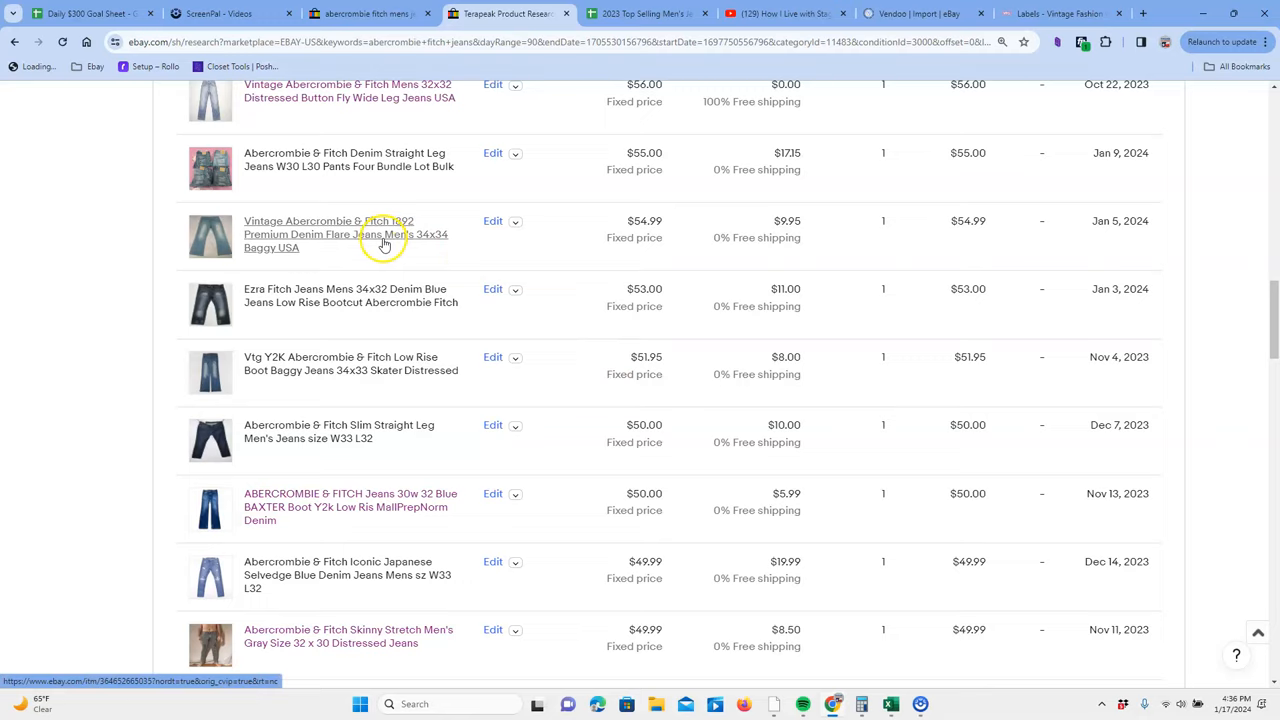
Open the $54.99 1892 Premium Denim Flare listing; view brand patch, size tag, care label photos
left_click(345, 234)
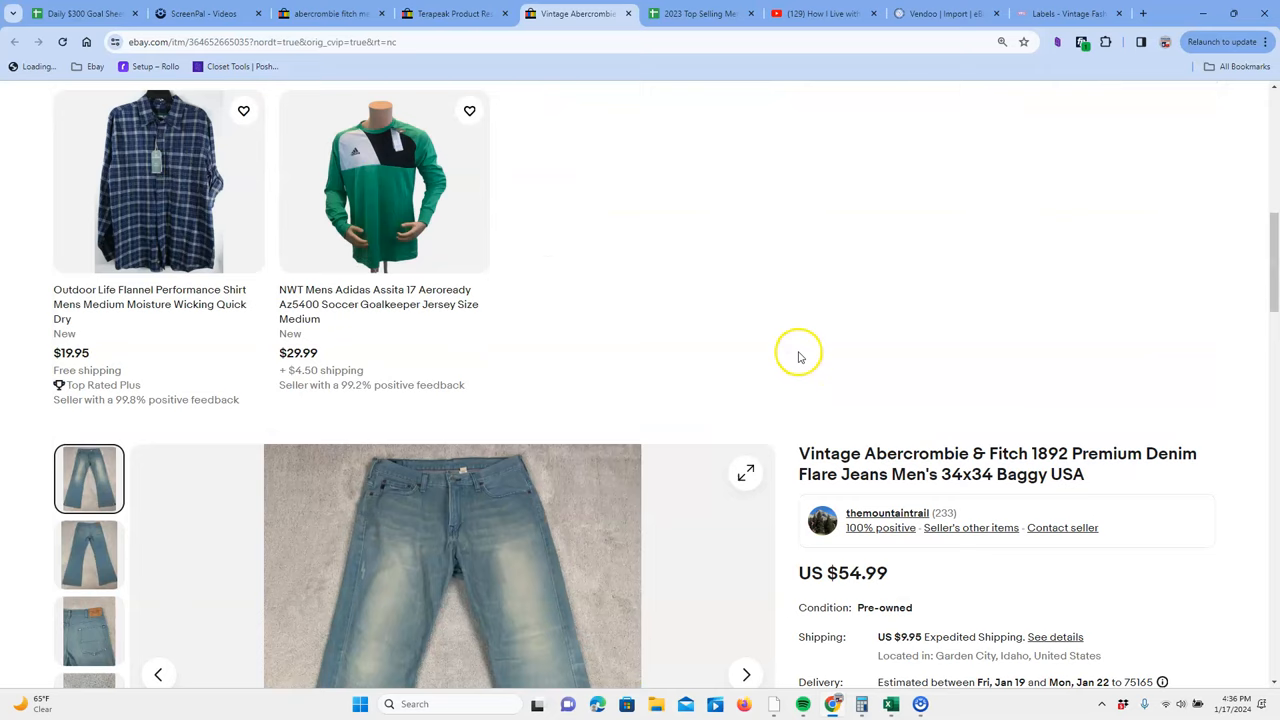
scroll("down", 3)
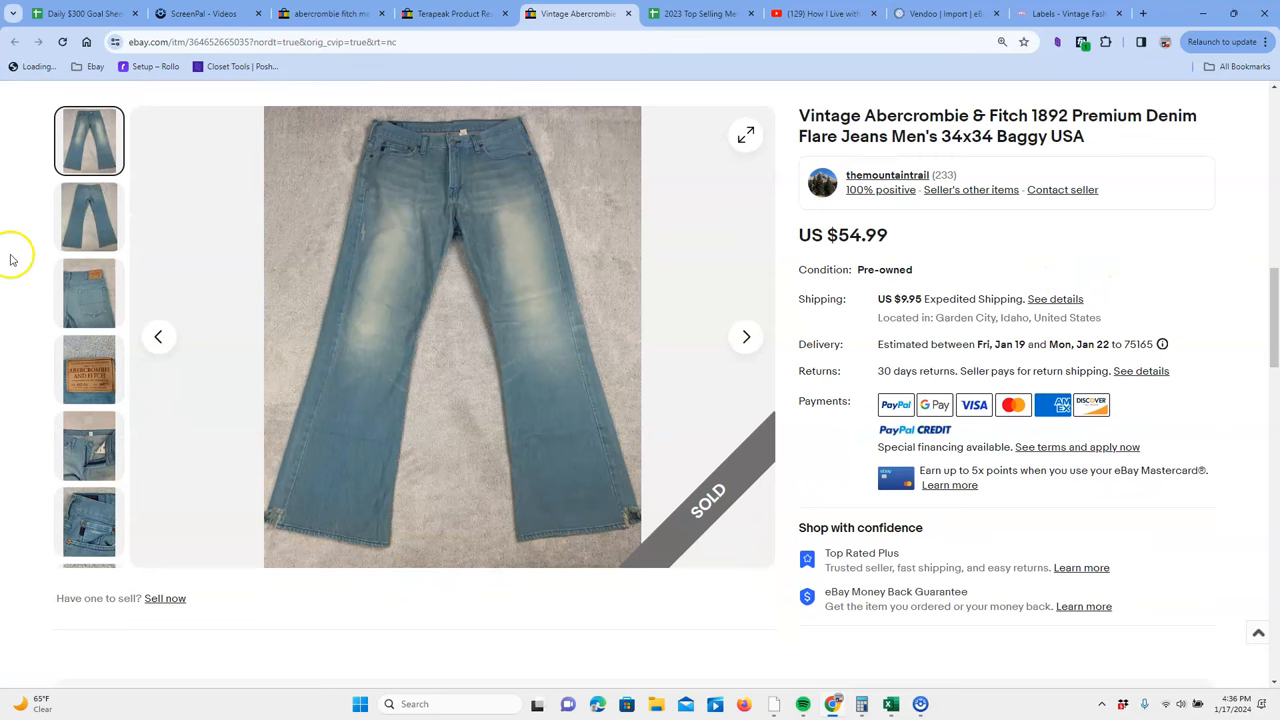
left_click(89, 369)
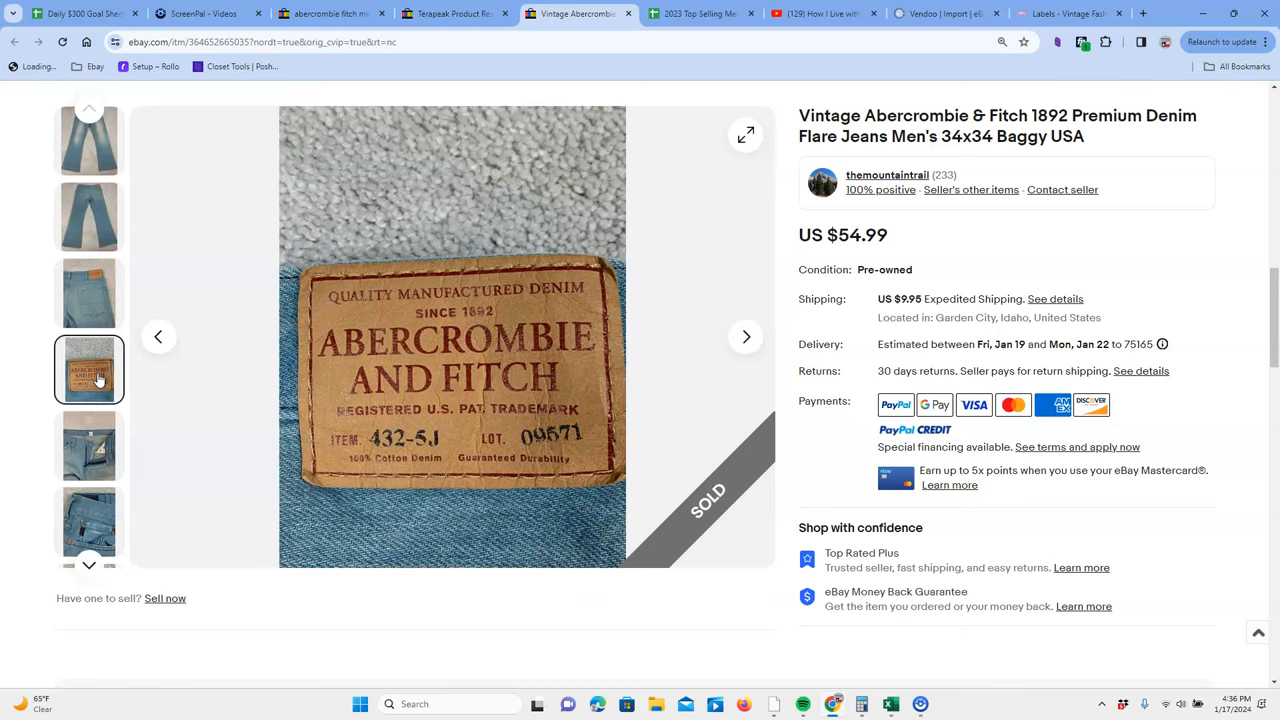
left_click(89, 288)
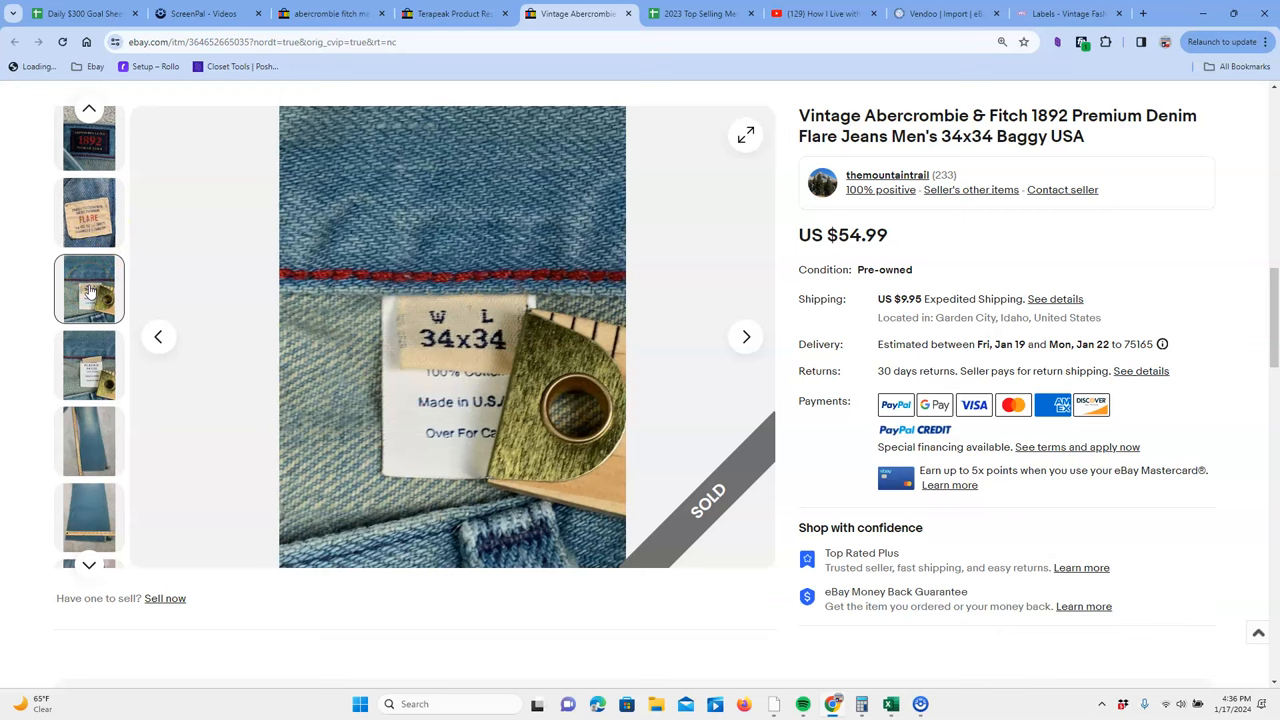
left_click(89, 364)
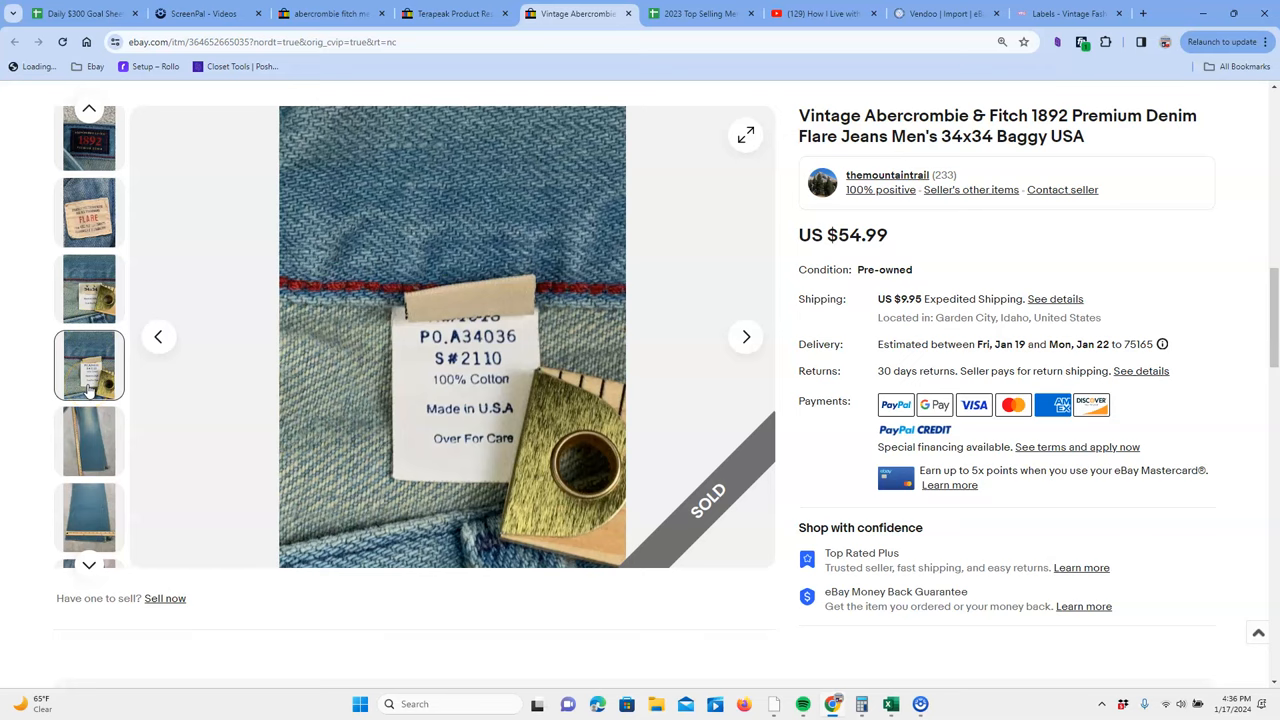
left_click(89, 140)
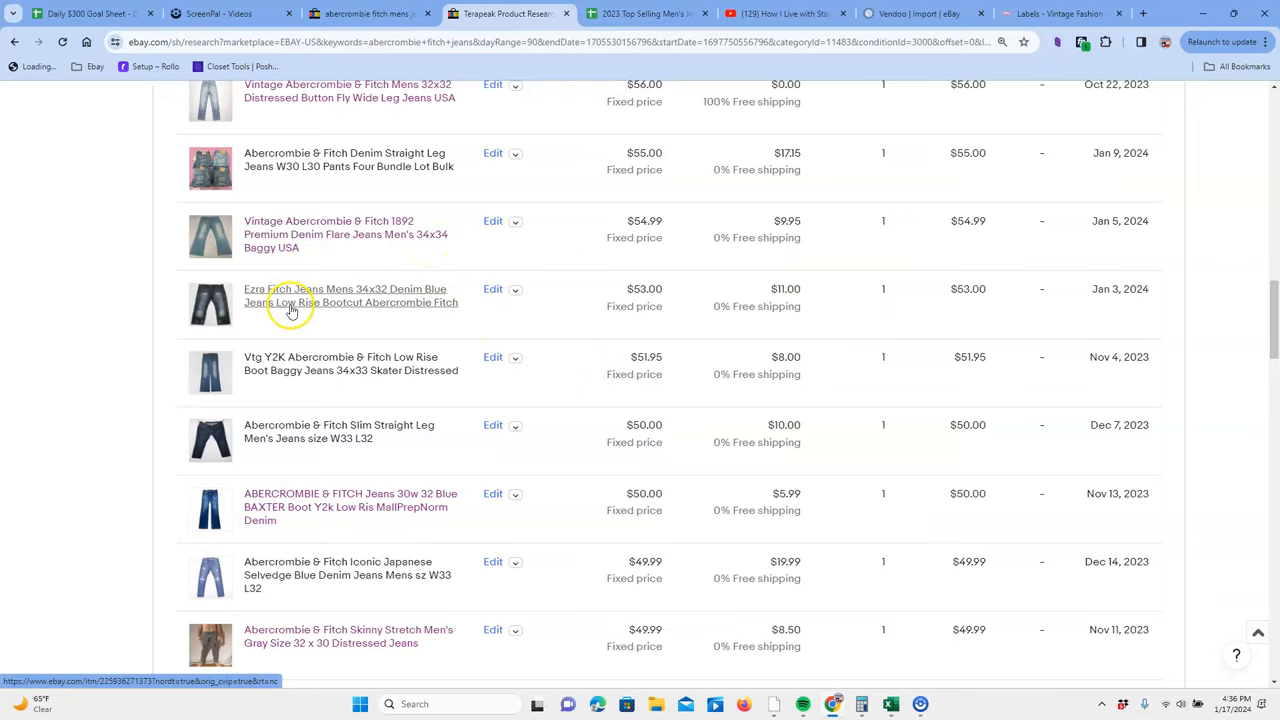
Open the $50 BAXTER Boot 30x32 listing, view waistband and button fly photos, then close it
scroll("down", 3)
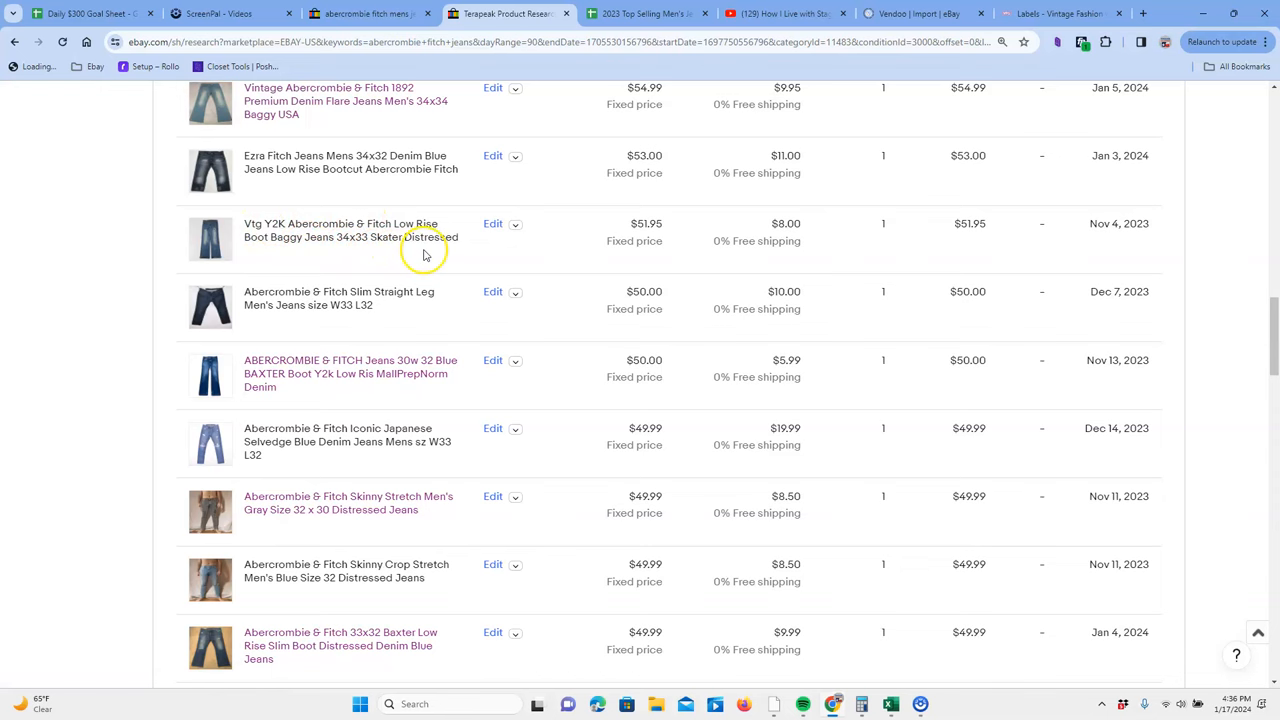
scroll("down", 3)
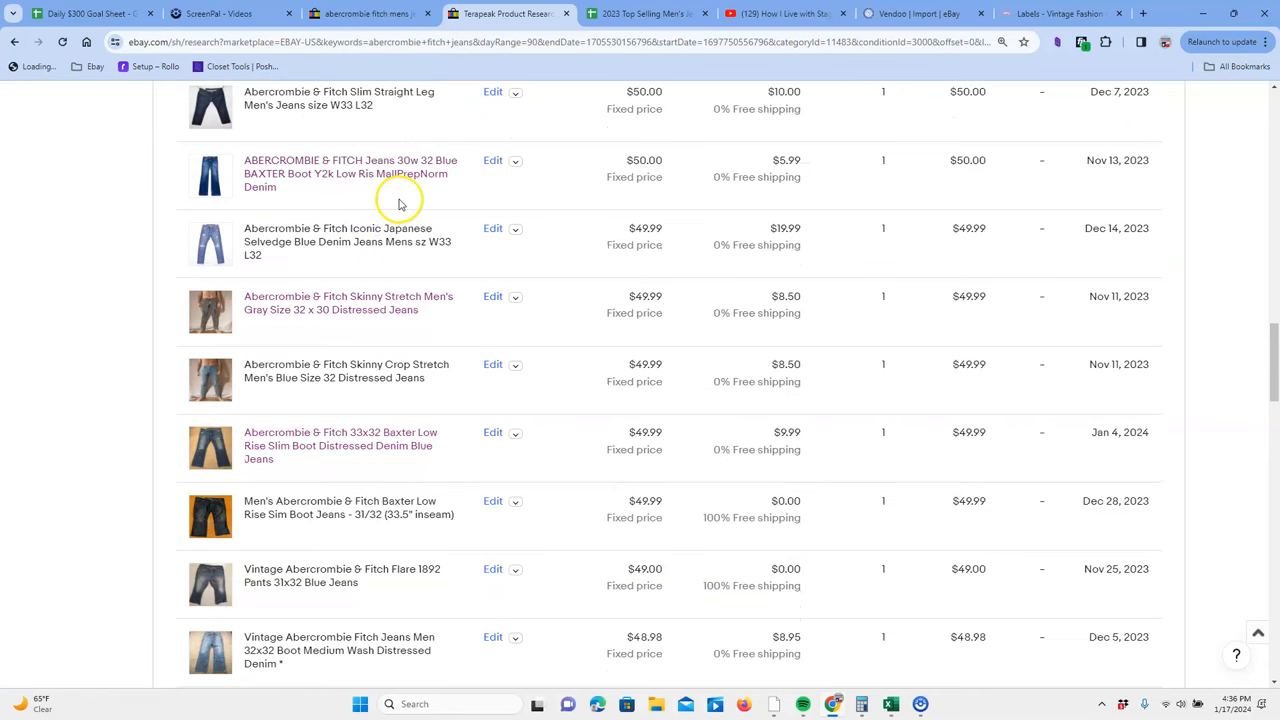
left_click(350, 167)
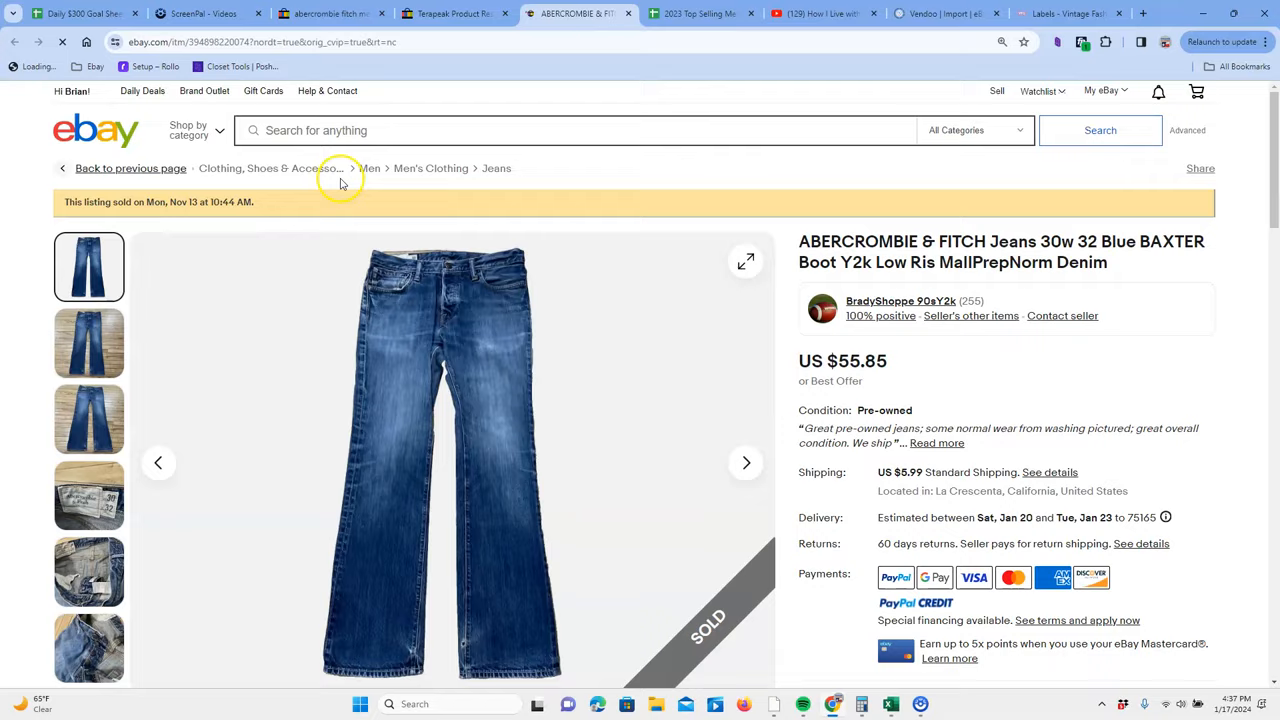
scroll("down", 3)
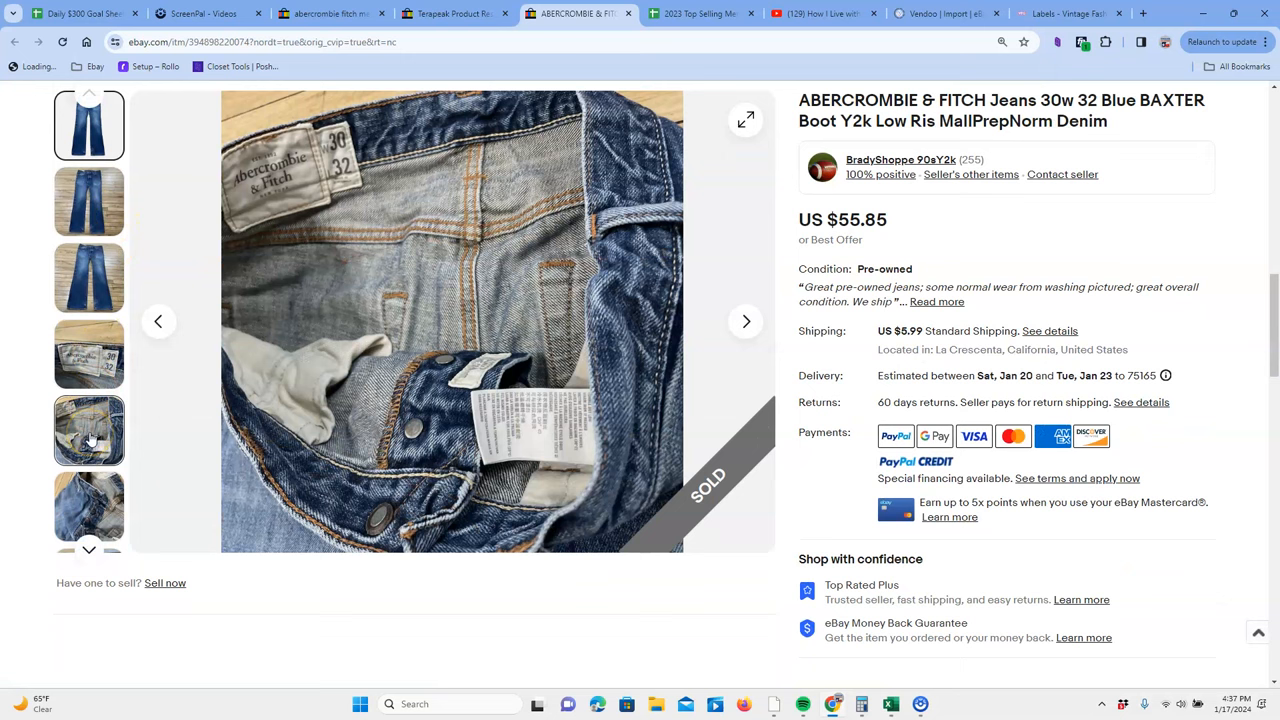
left_click(89, 505)
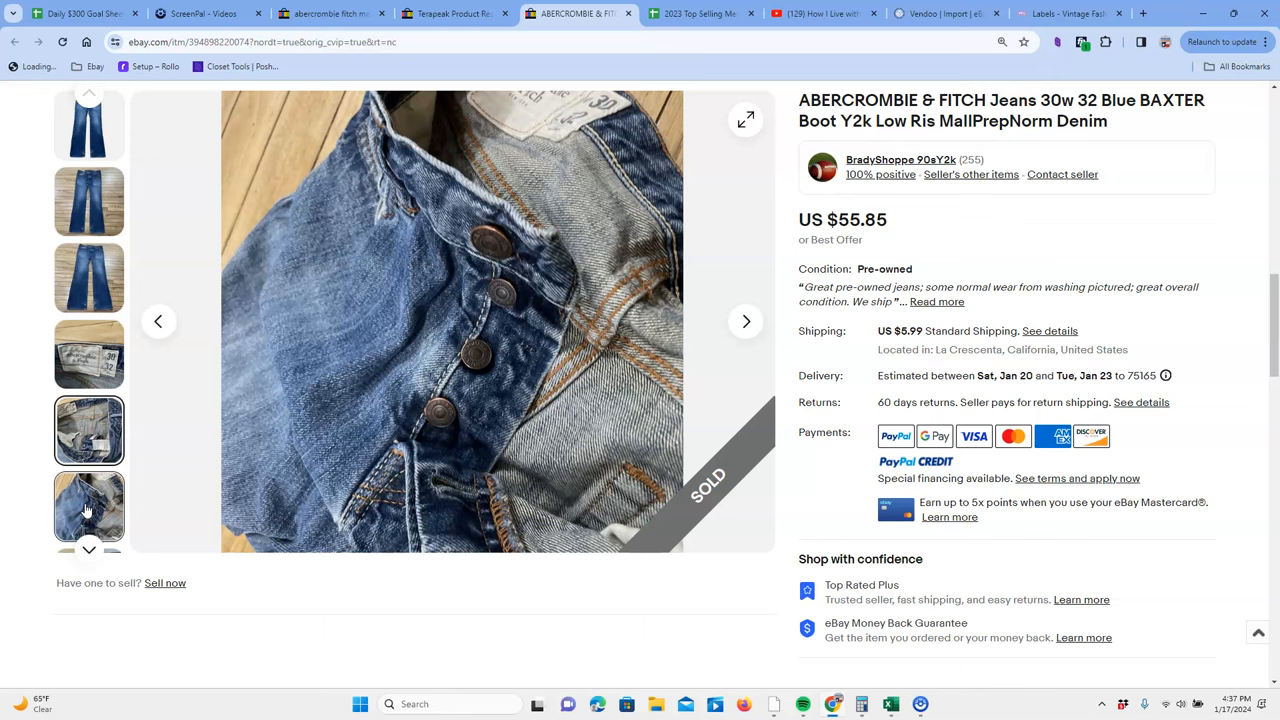
left_click(89, 122)
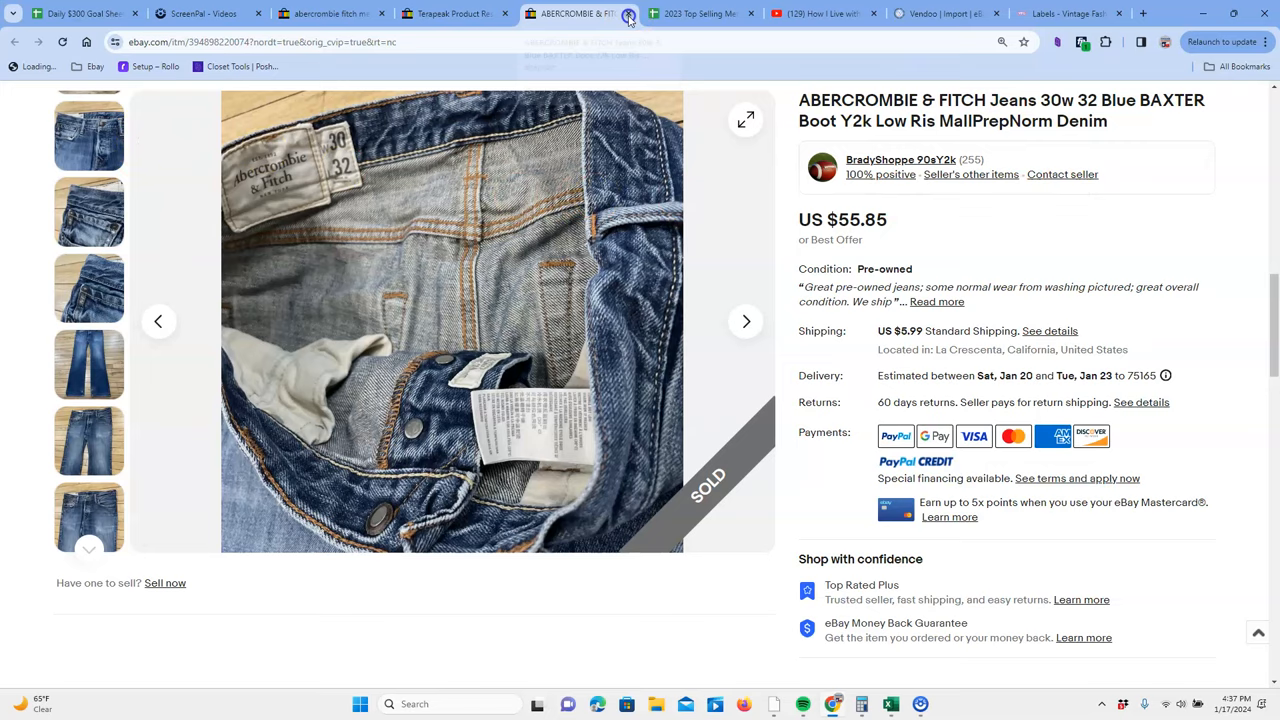
left_click(510, 13)
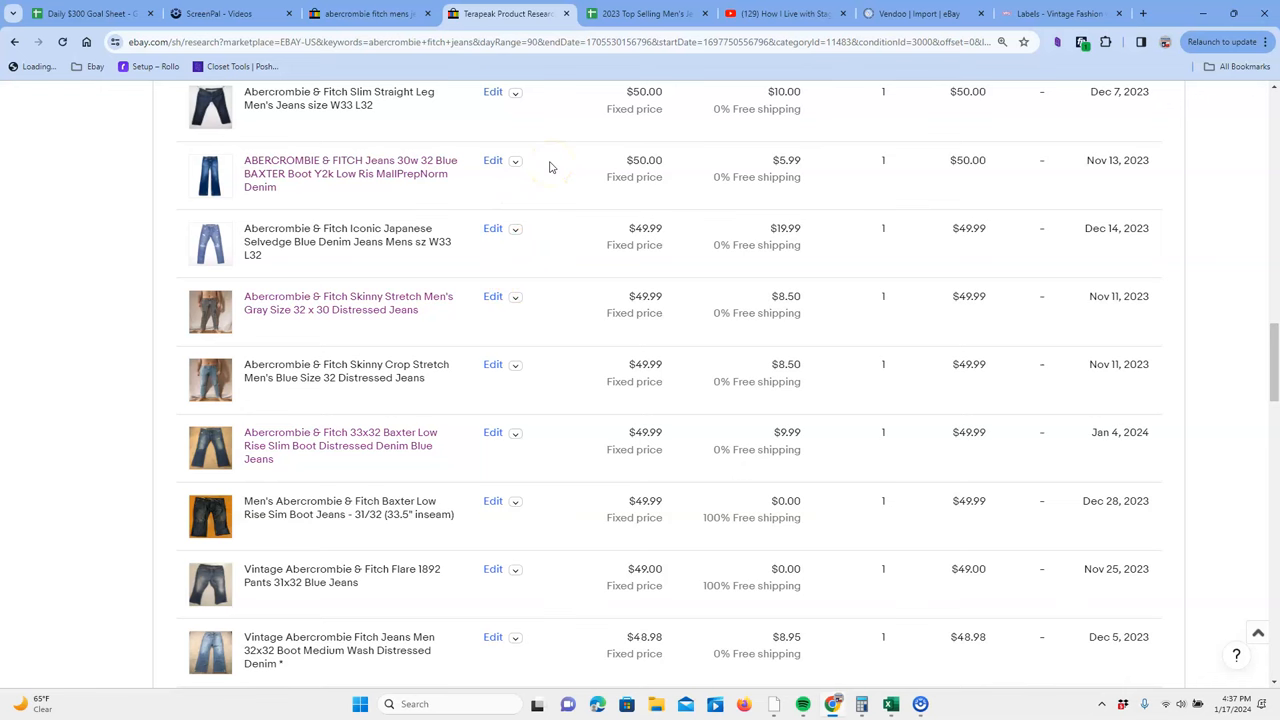
mouse_move(347, 241)
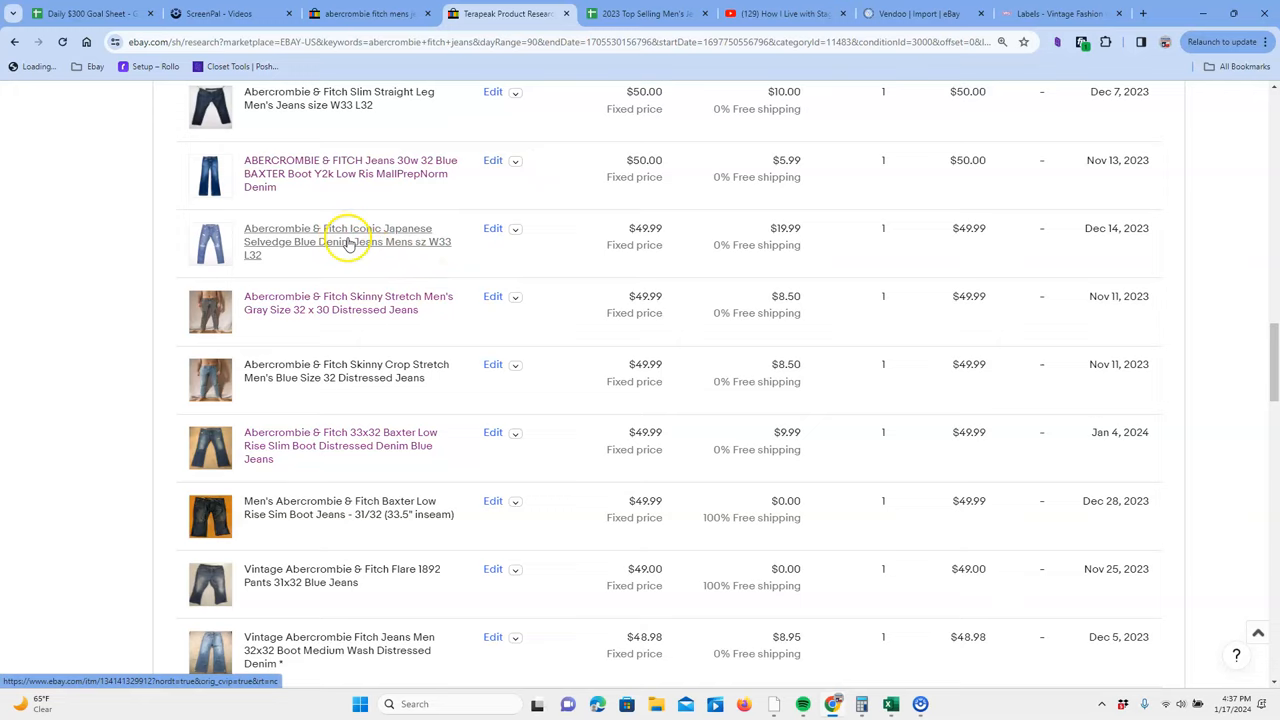
Open the $49.99 Iconic Japanese Selvedge W33 L32 listing and browse its photos
left_click(347, 241)
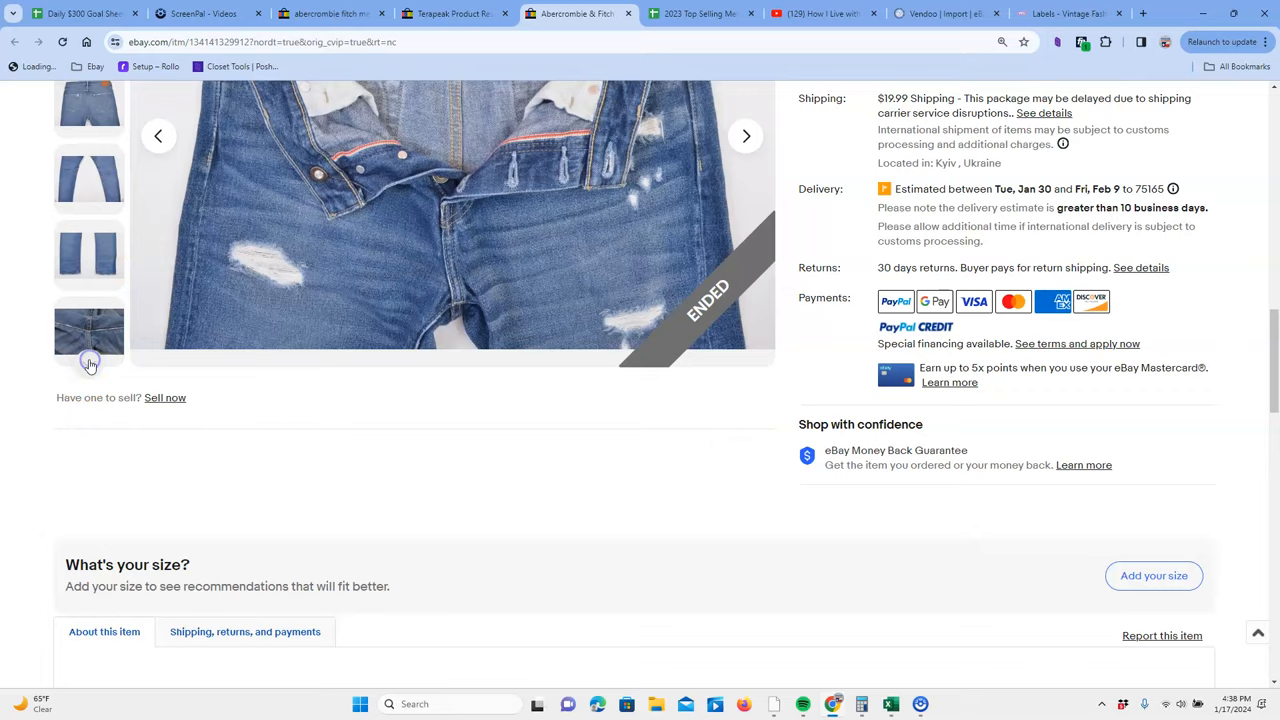
scroll("up", 3)
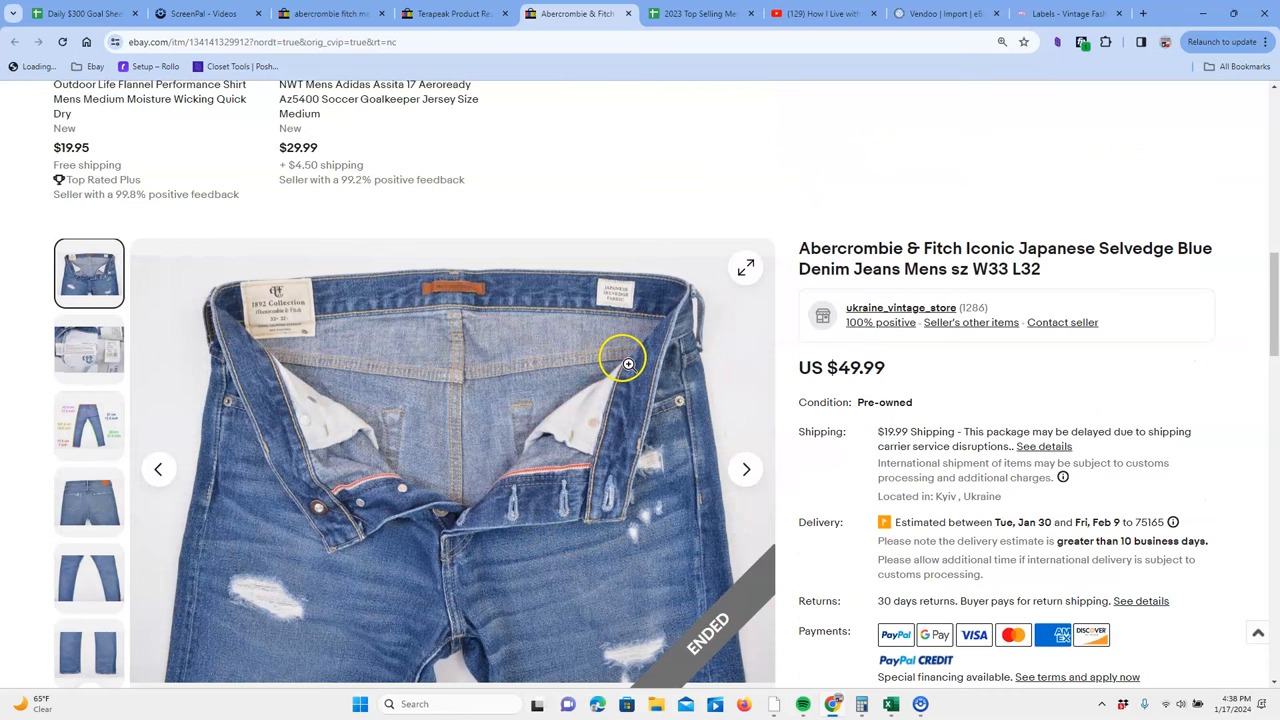
left_click(89, 577)
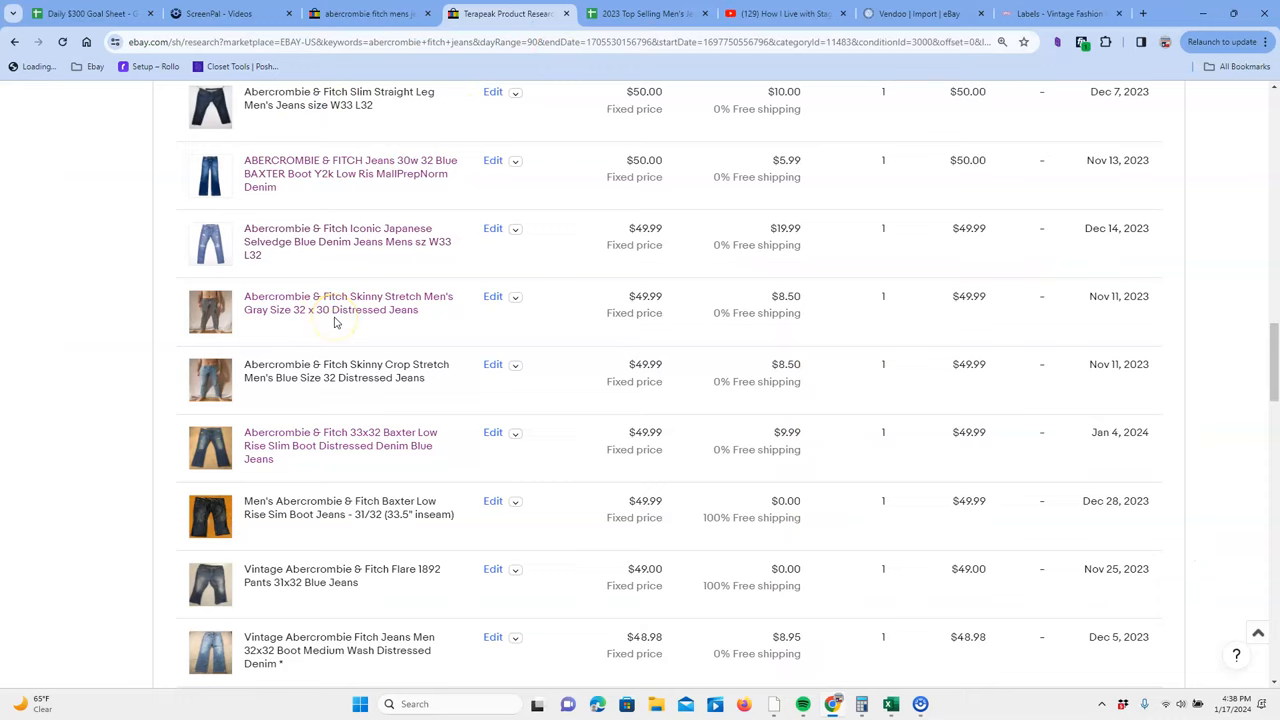
Open the Skinny Stretch Gray 32 x 30 listing and browse the seller's sold men's jeans
left_click(348, 303)
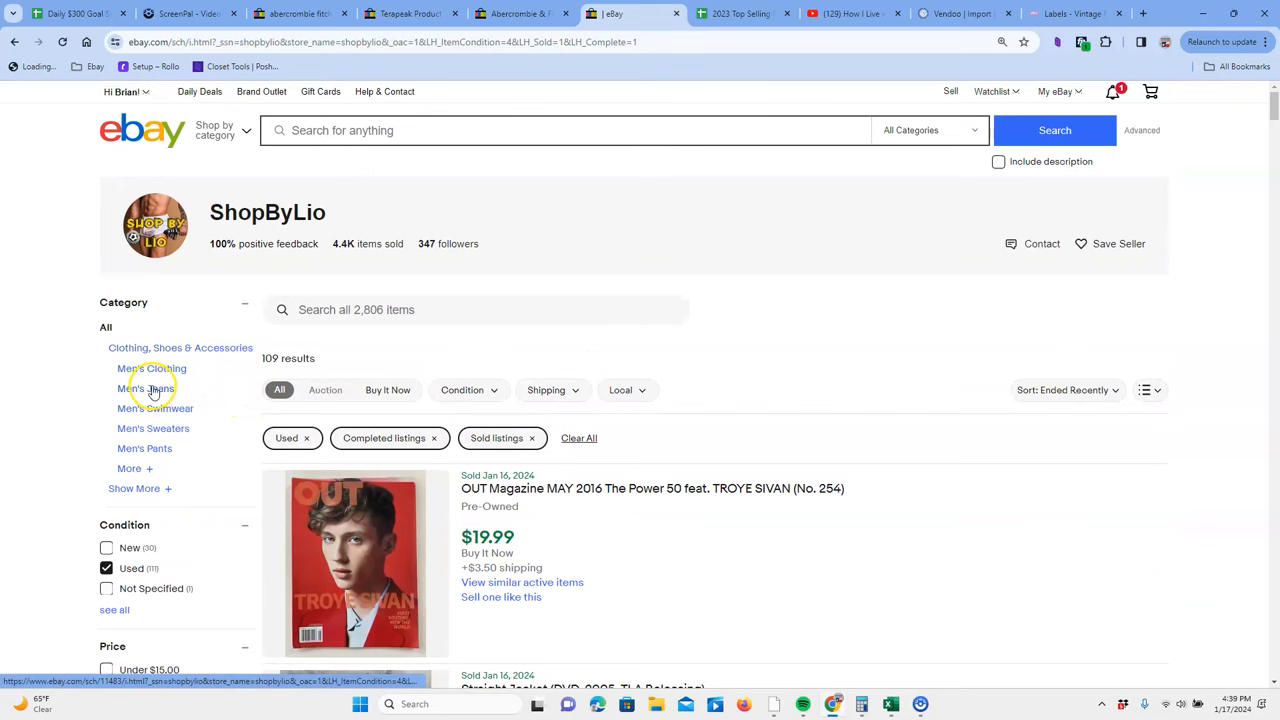
left_click(146, 388)
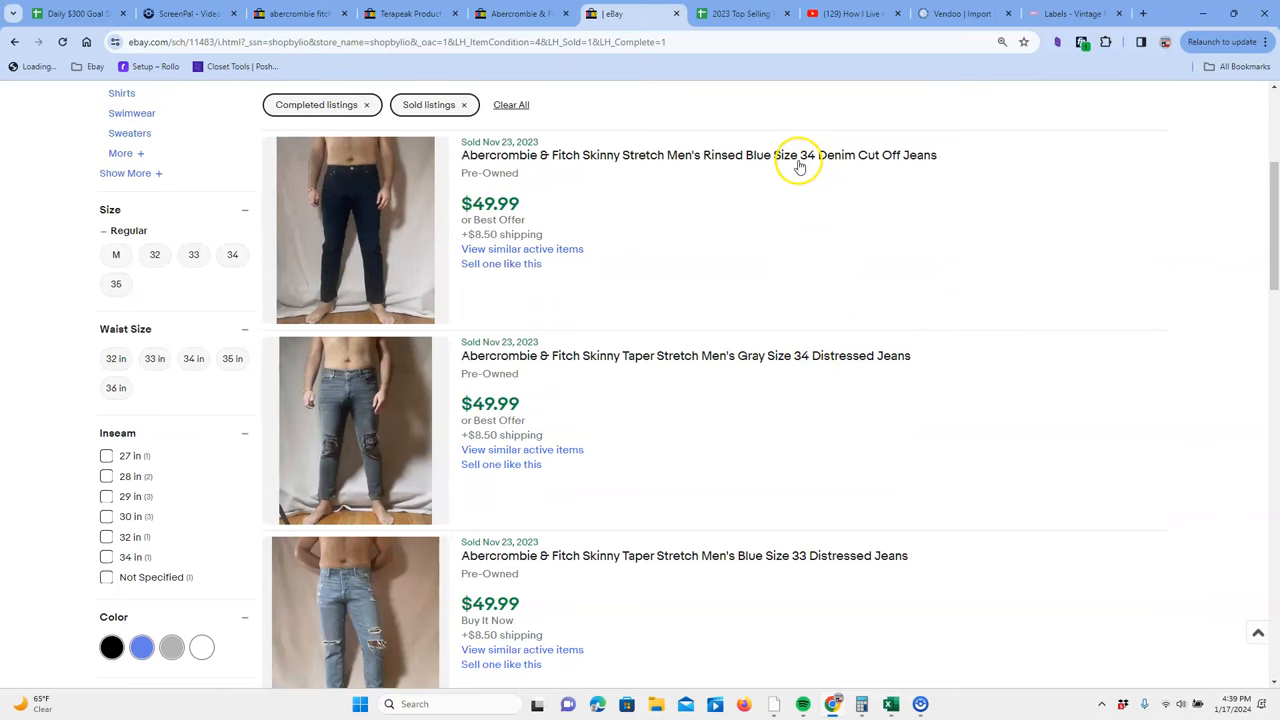
scroll("down", 3)
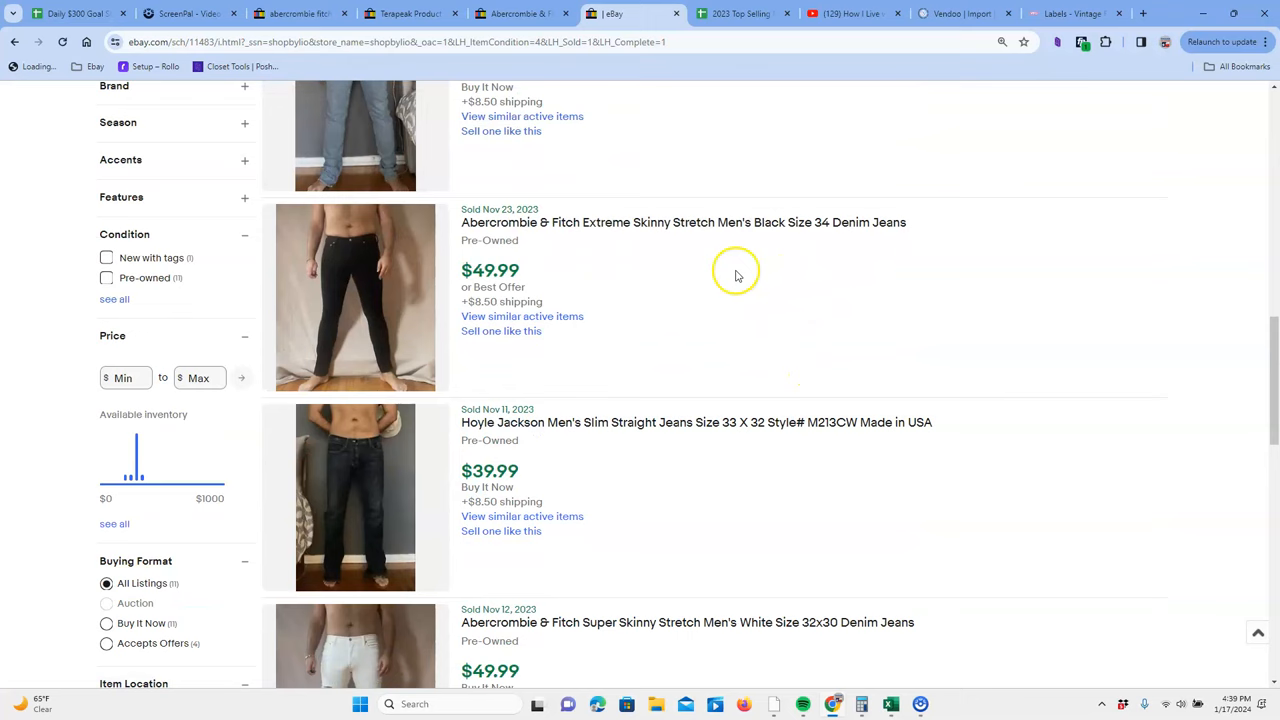
scroll("down", 3)
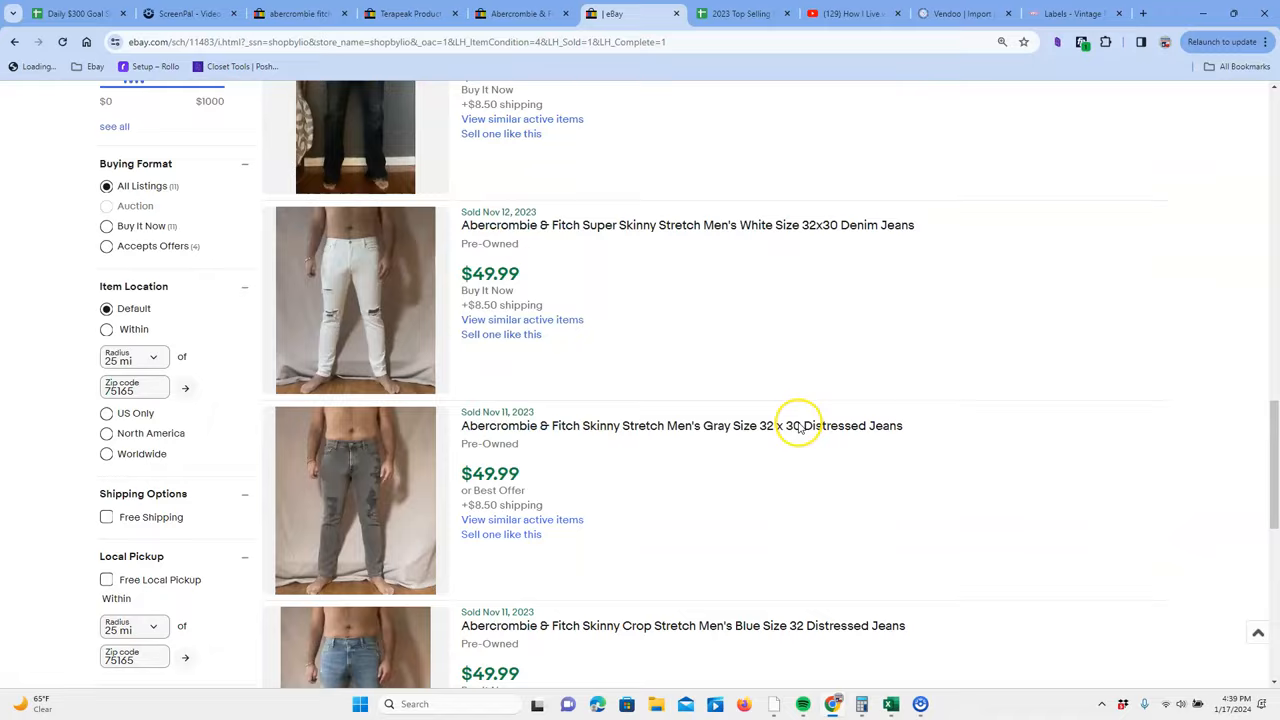
scroll("down", 3)
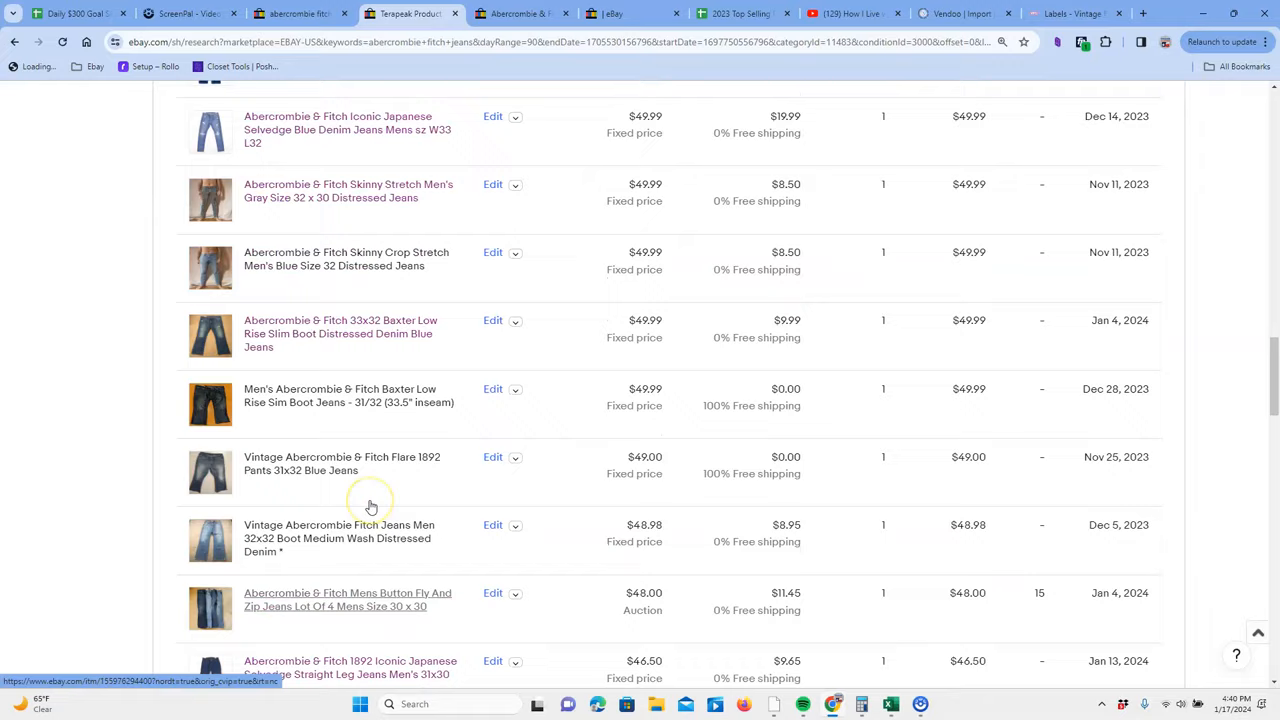
Enter 'Ezra Fitch/Paratrooper or Cargo Jeans/ Kilburn/ Vtg USA' as the A & Fitch takeaways
left_click(737, 13)
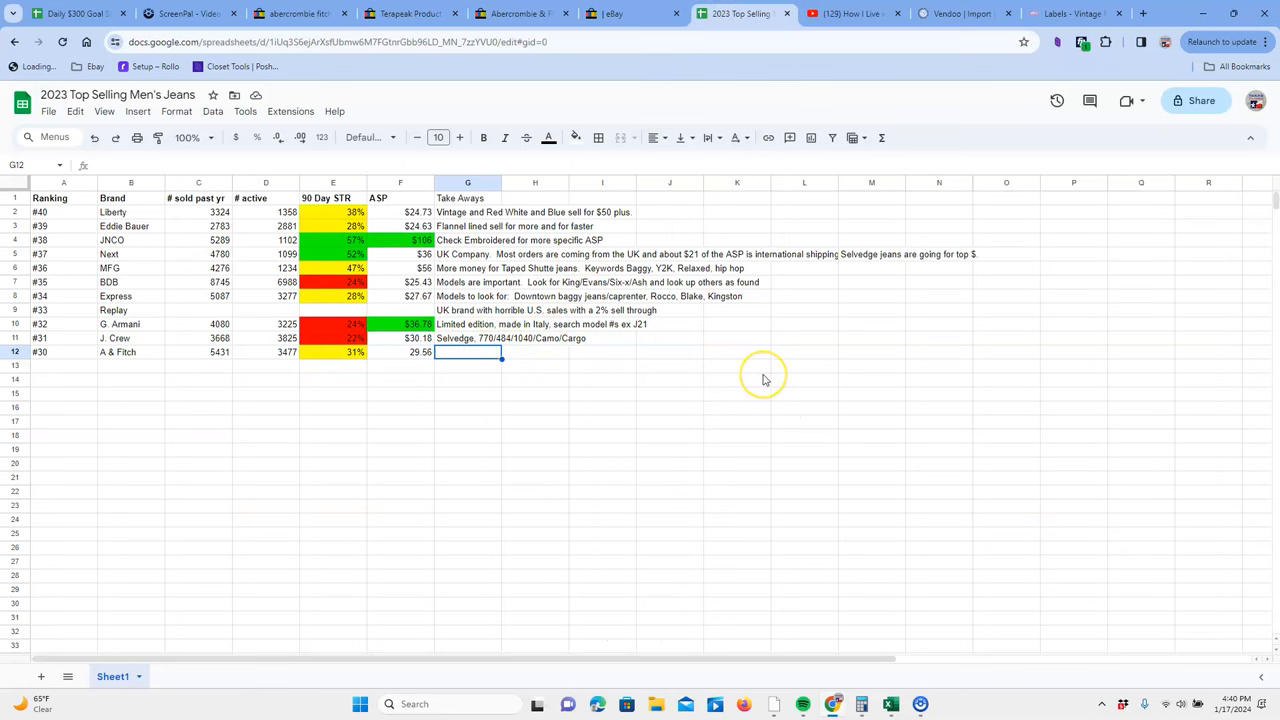
type("Ezra T")
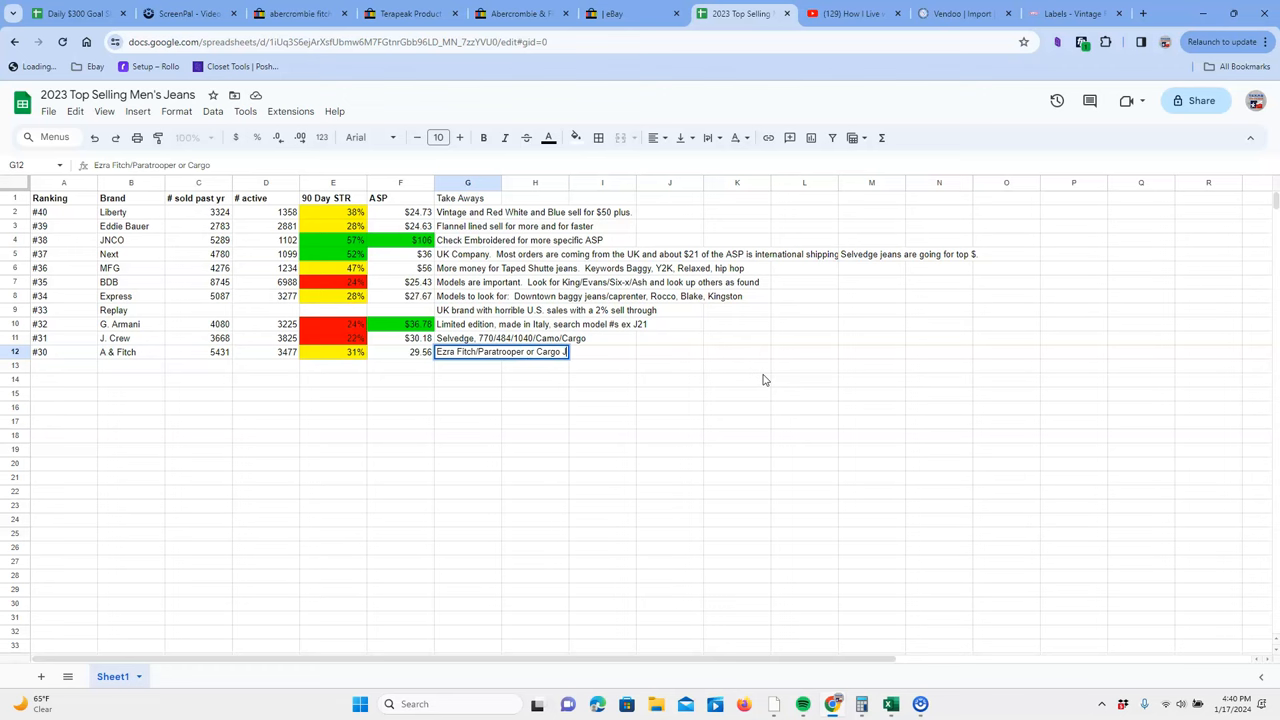
type("Jeans/ Kilburn/ Vut")
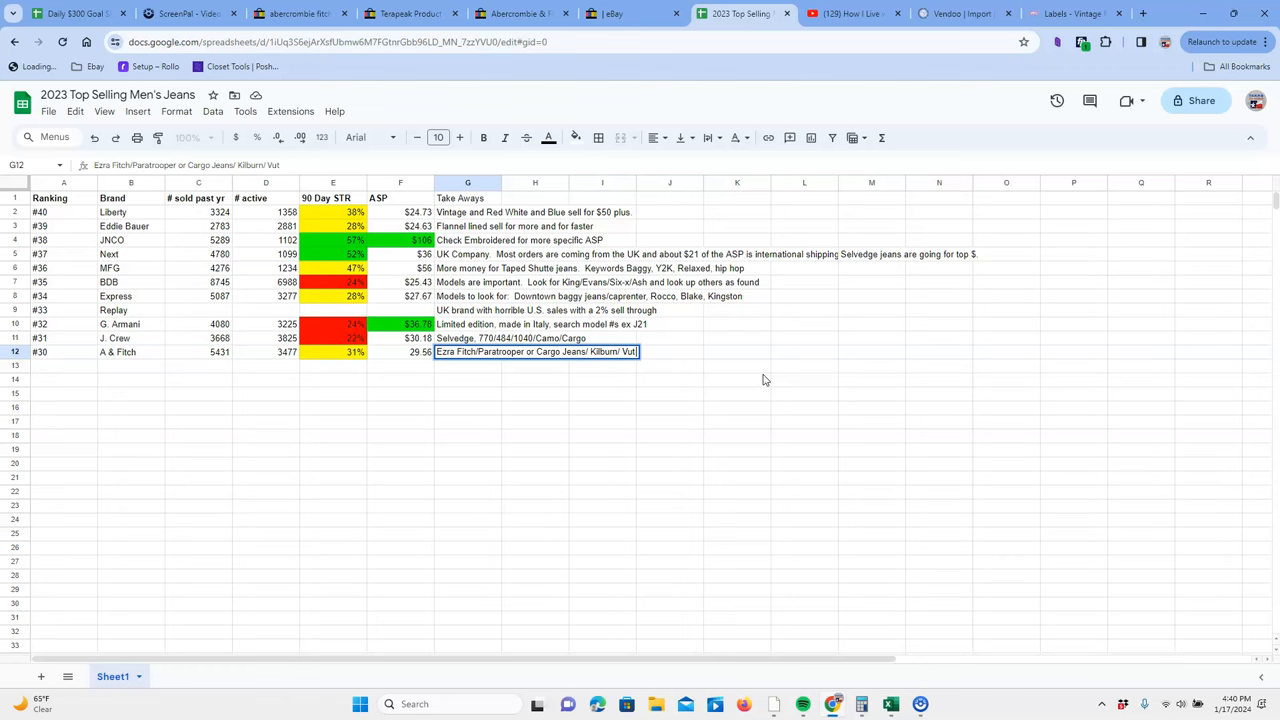
type("Vtg USA")
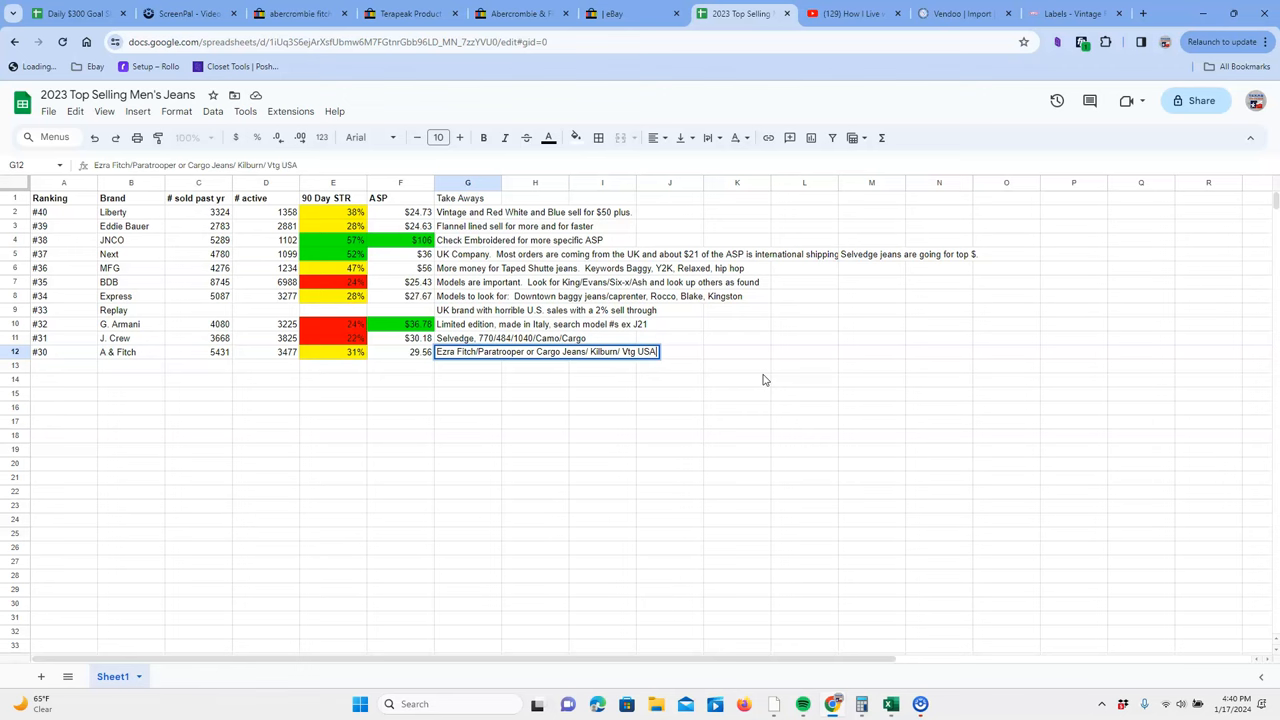